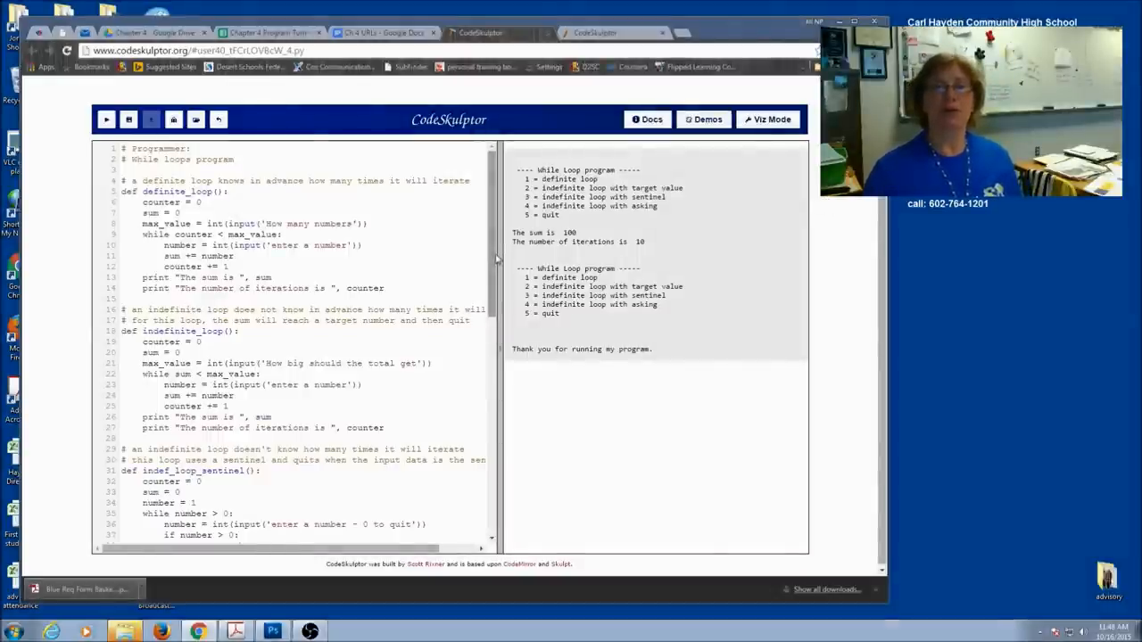
# Review the original While loops program and switch to the copy to edit.
pyautogui.scroll(-3)
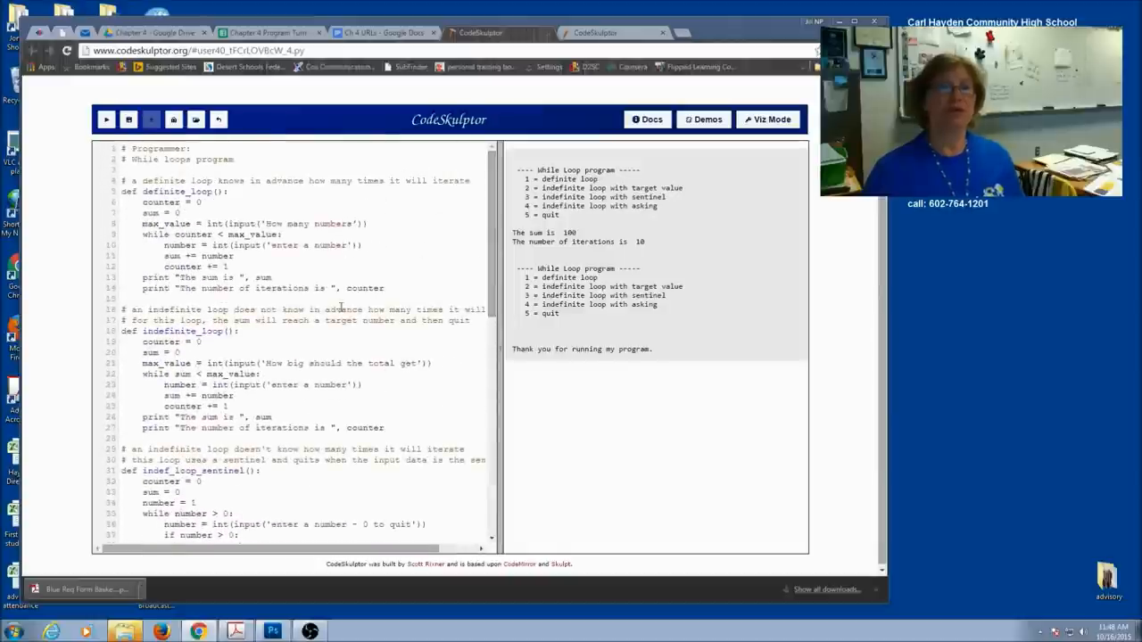
pyautogui.scroll(-3)
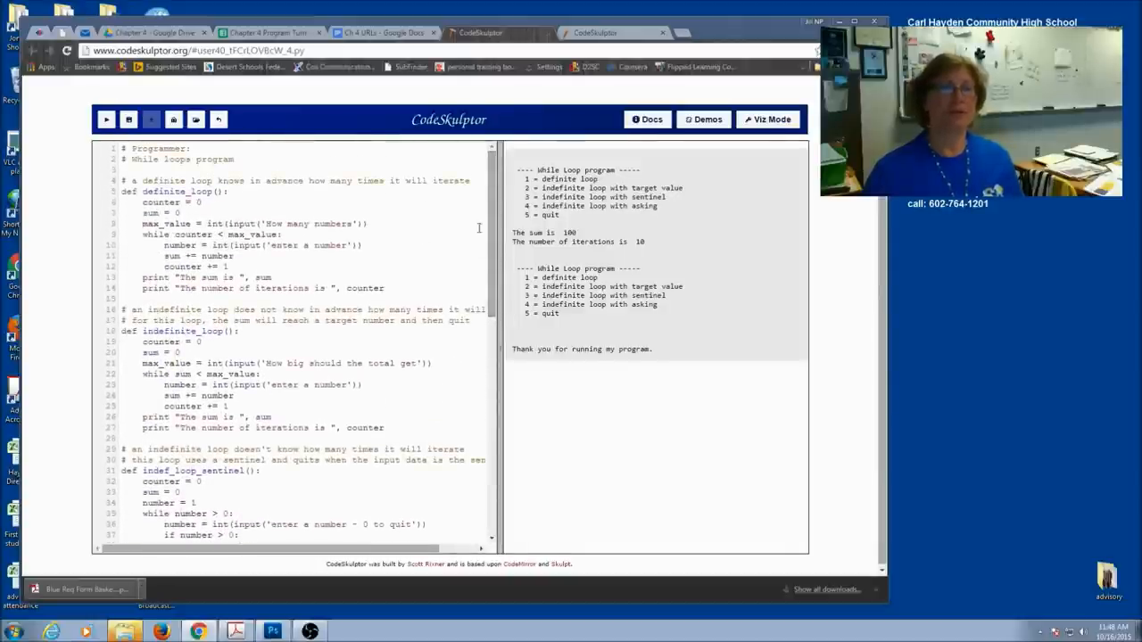
pyautogui.scroll(-3)
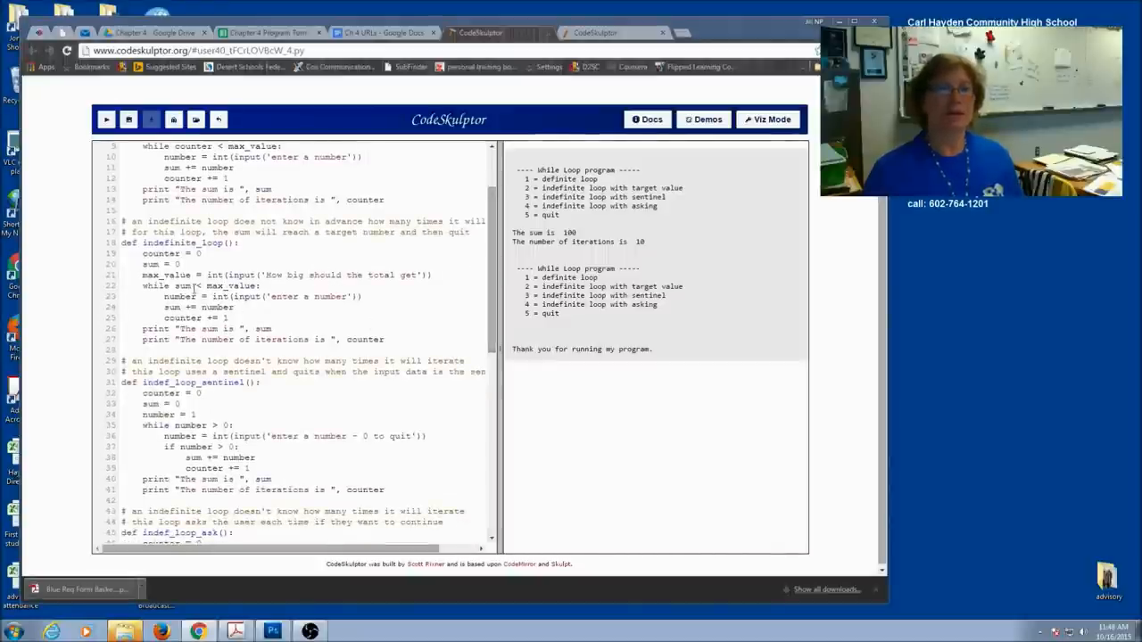
pyautogui.scroll(-3)
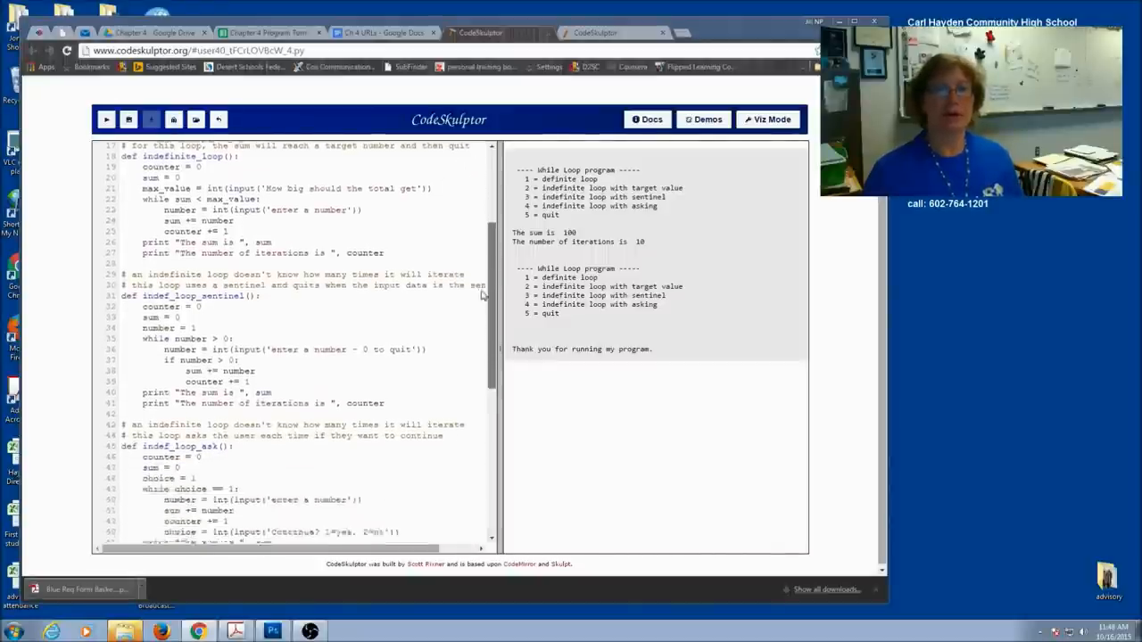
pyautogui.scroll(-3)
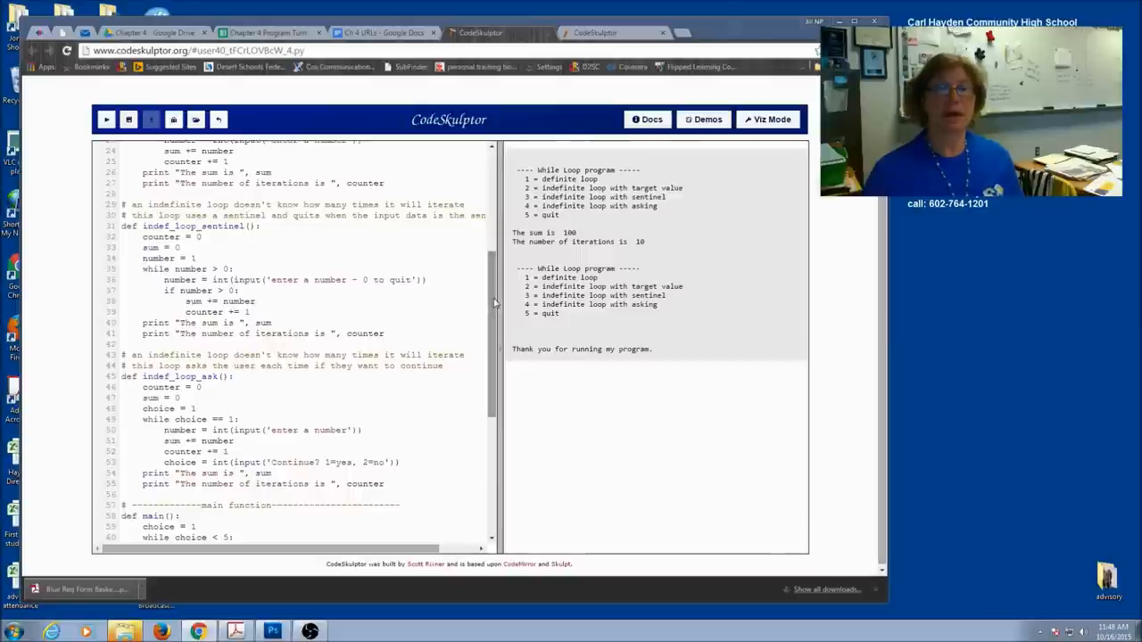
pyautogui.scroll(-3)
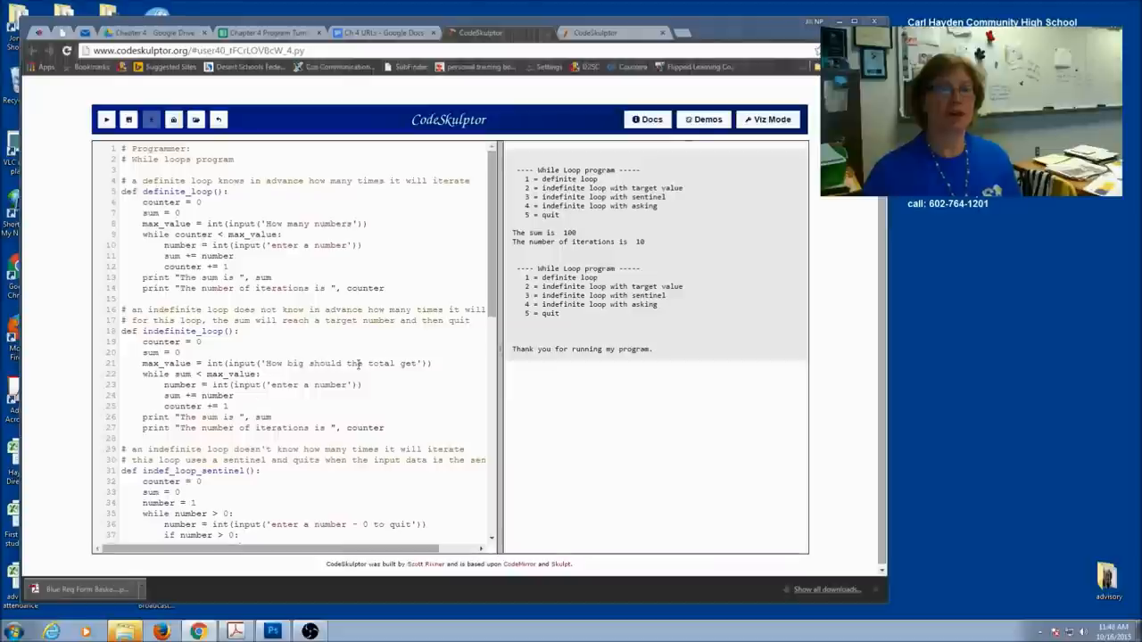
pyautogui.scroll(-3)
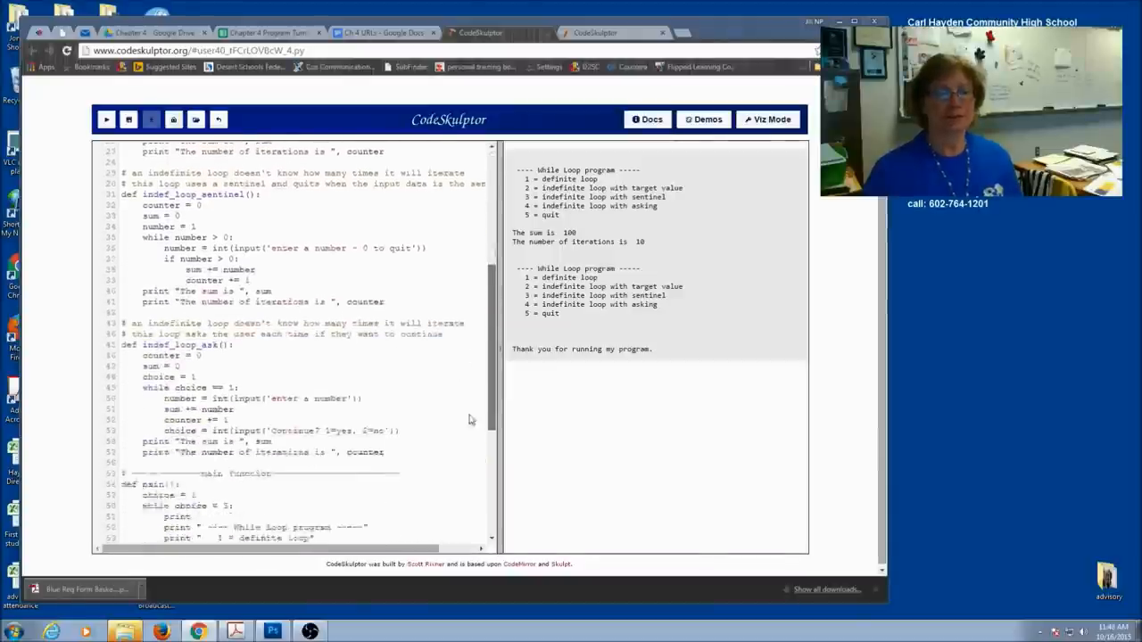
pyautogui.scroll(-3)
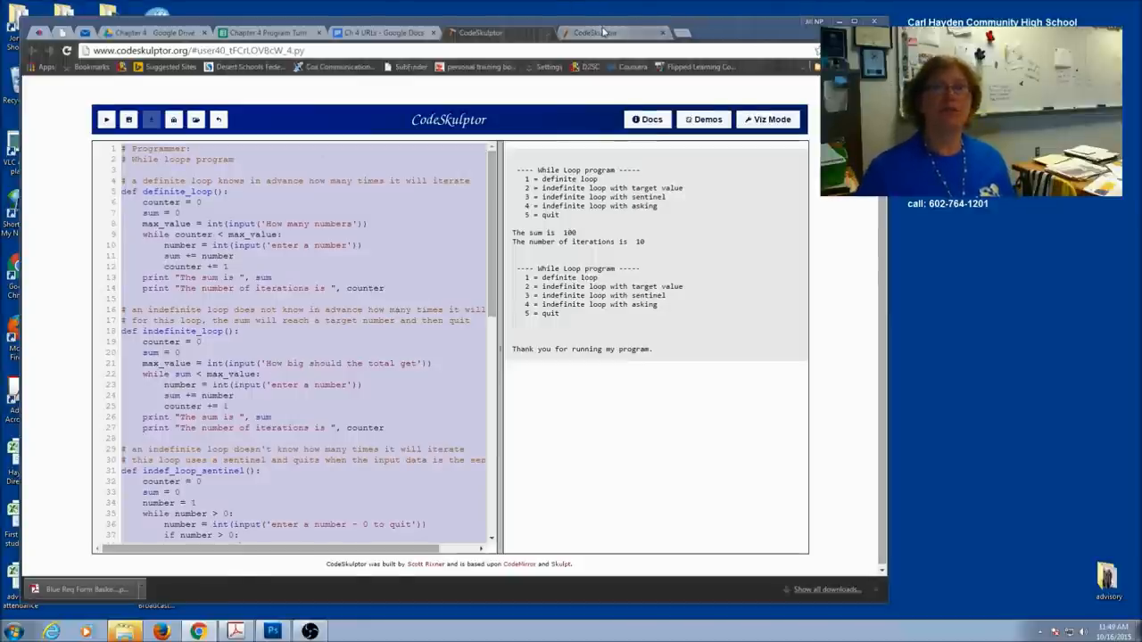
pyautogui.click(592, 32)
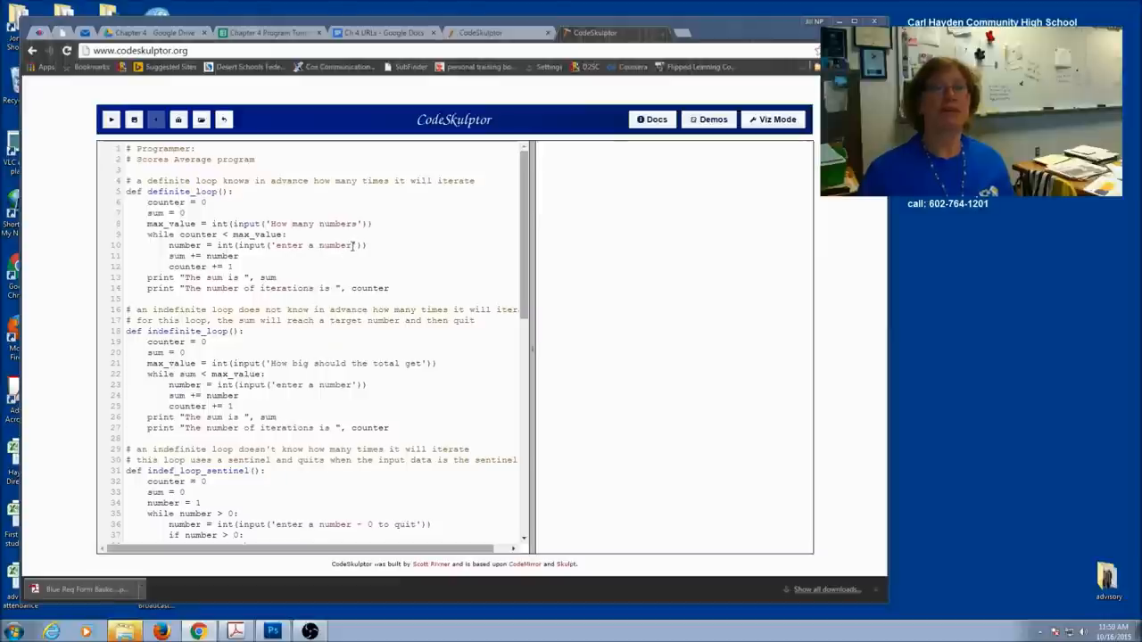
# Replace 'numbers' with 'scores' in the prompt and reword the While Loop menu title.
pyautogui.doubleClick(346, 223)
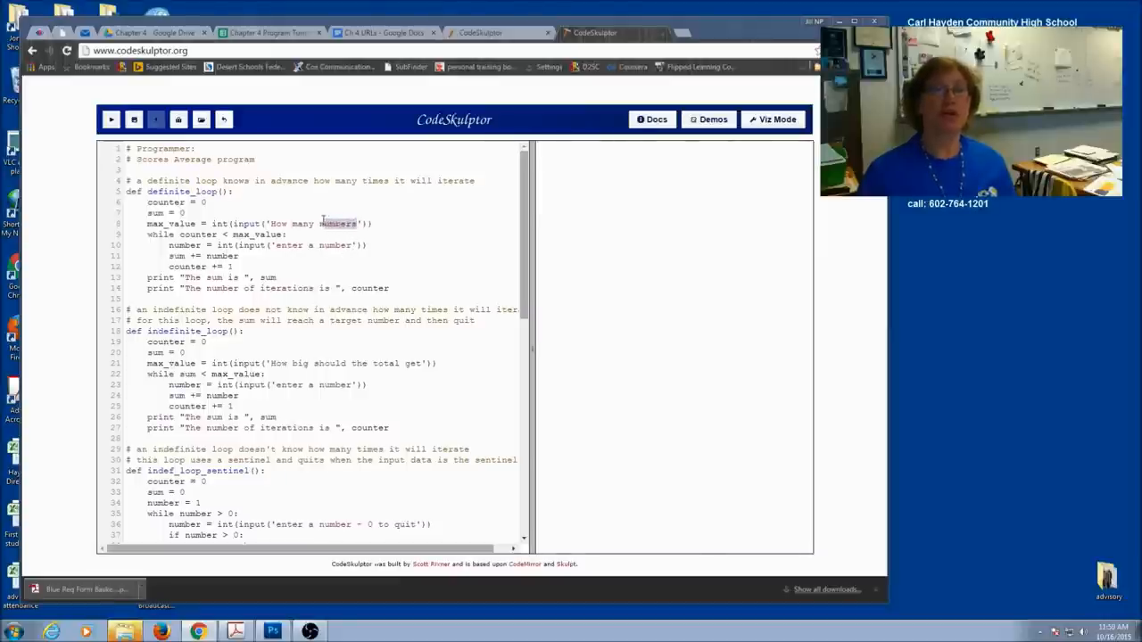
pyautogui.write('scores')
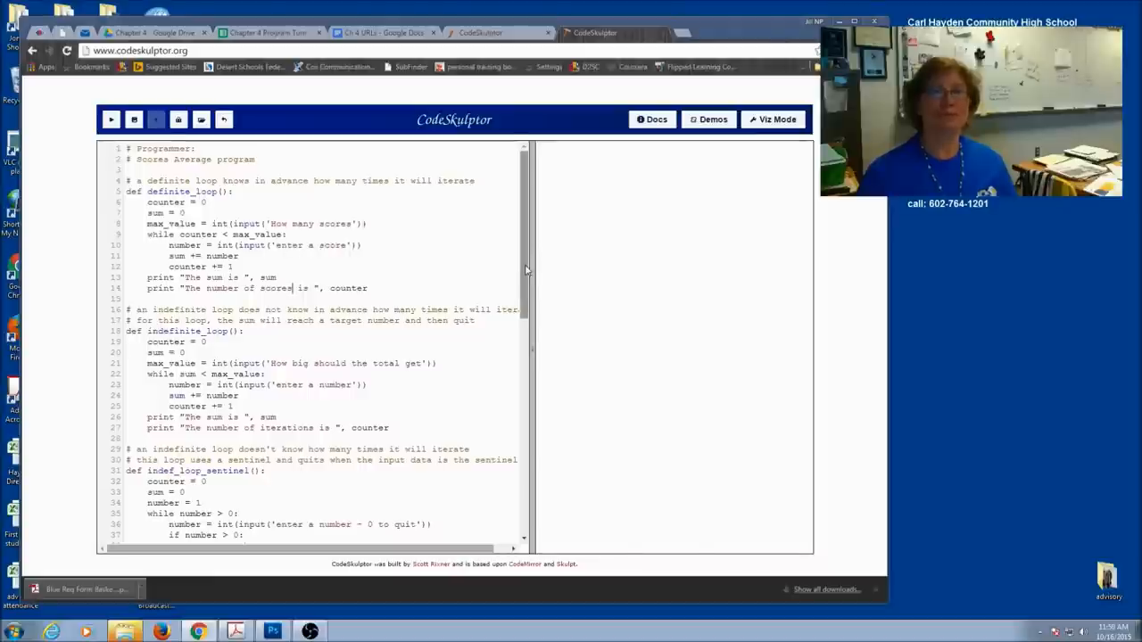
pyautogui.scroll(-3)
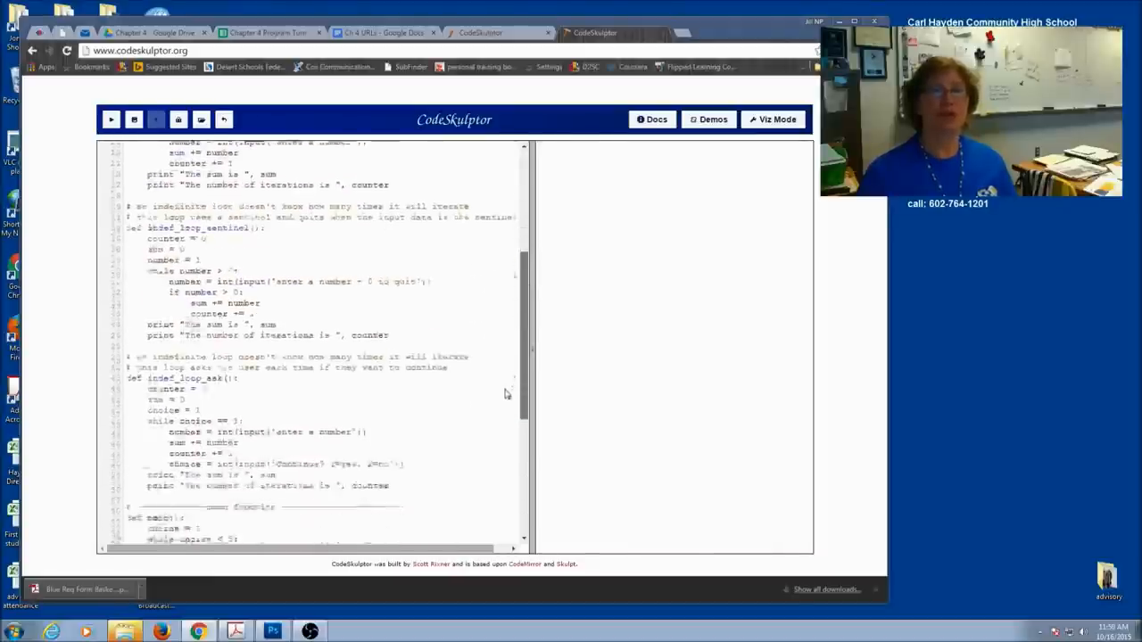
pyautogui.scroll(-3)
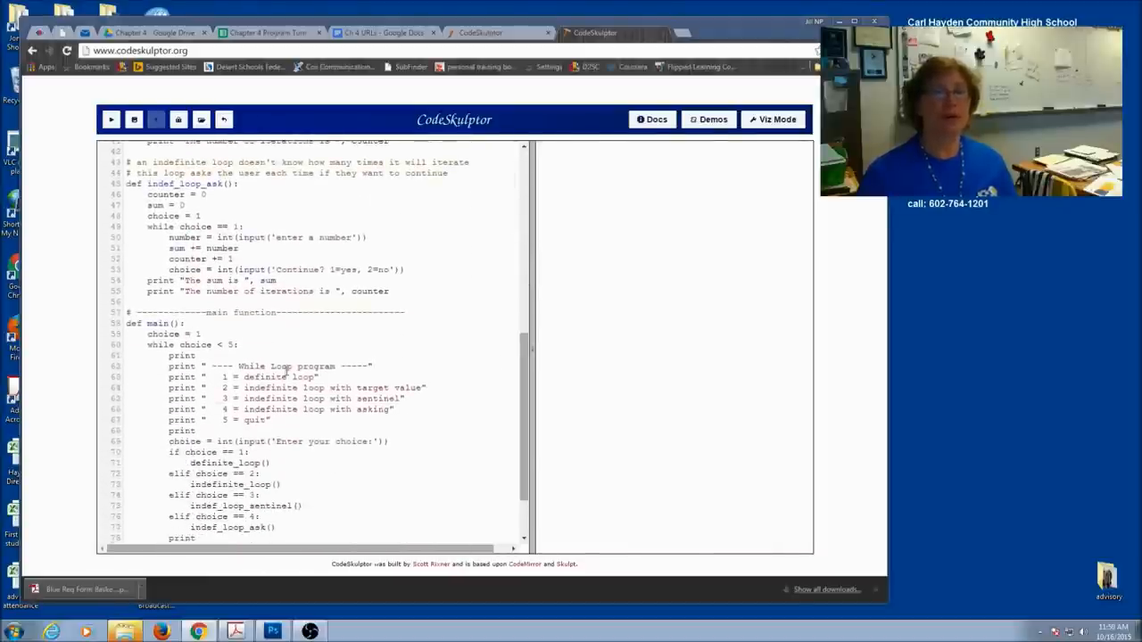
pyautogui.doubleClick(255, 366)
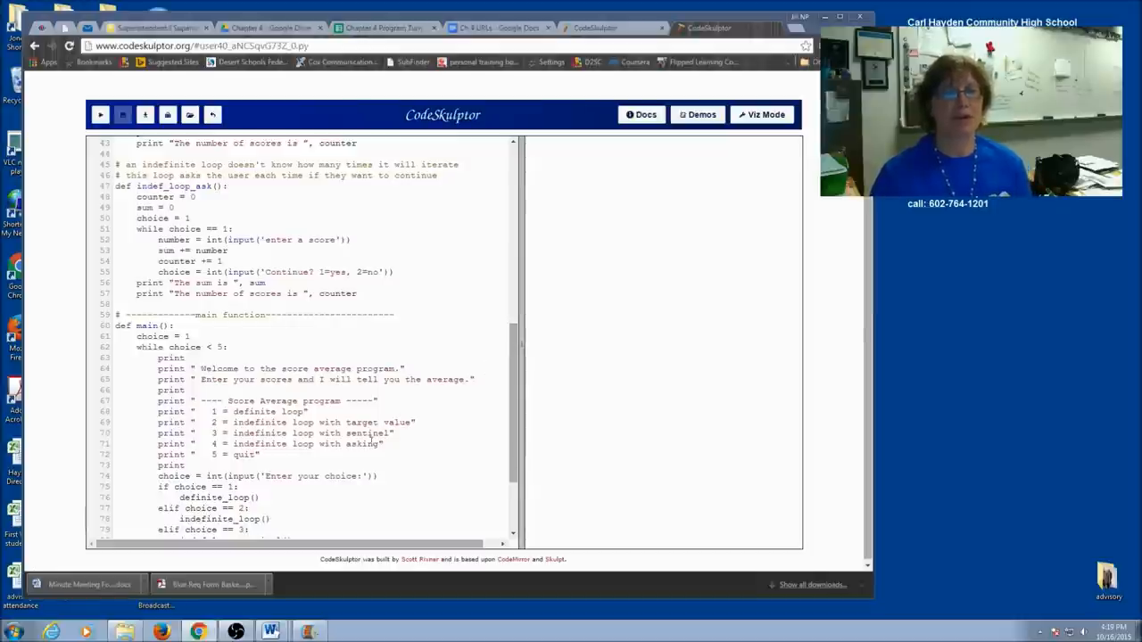
# Add a new 'def intro():' header between the asking-loop function and main.
pyautogui.moveTo(128, 356); pyautogui.dragTo(260, 455)
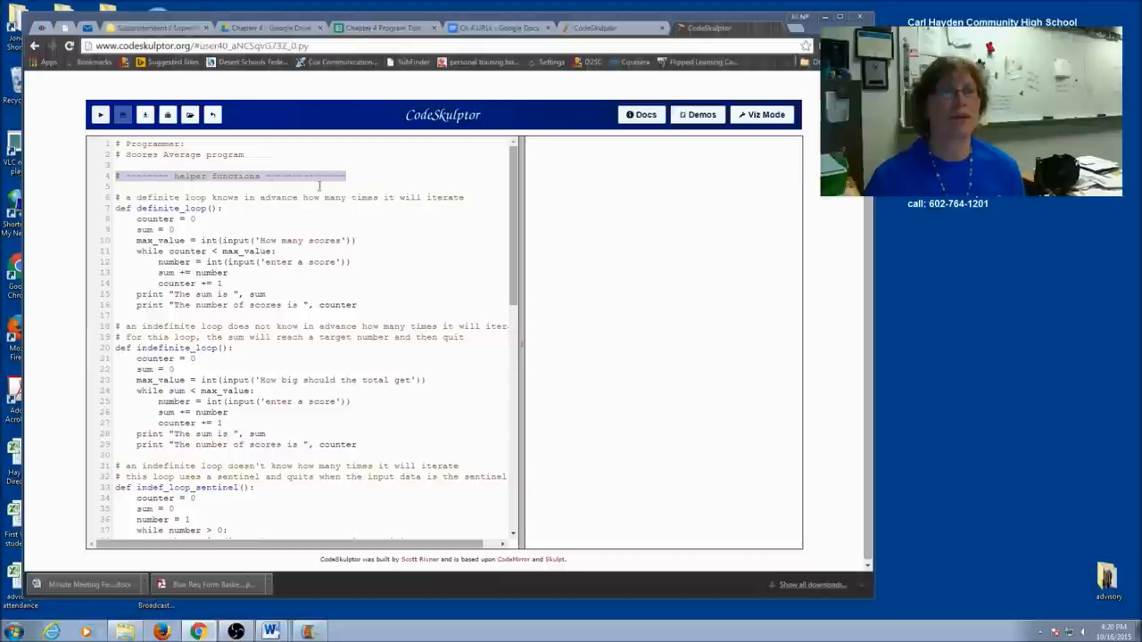
pyautogui.scroll(-3)
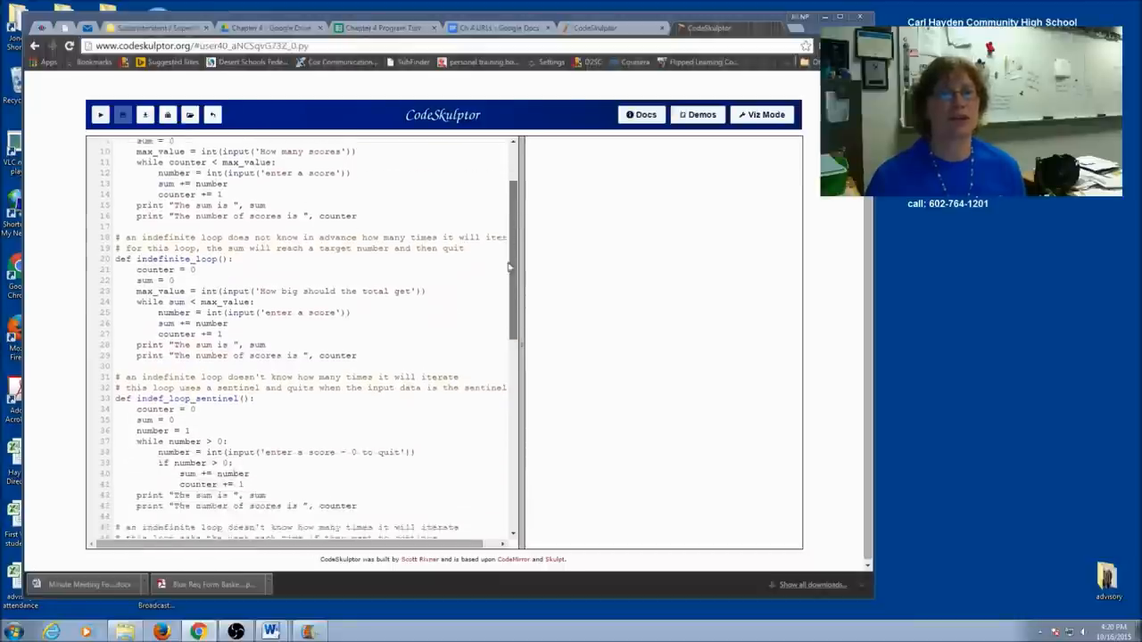
pyautogui.scroll(-3)
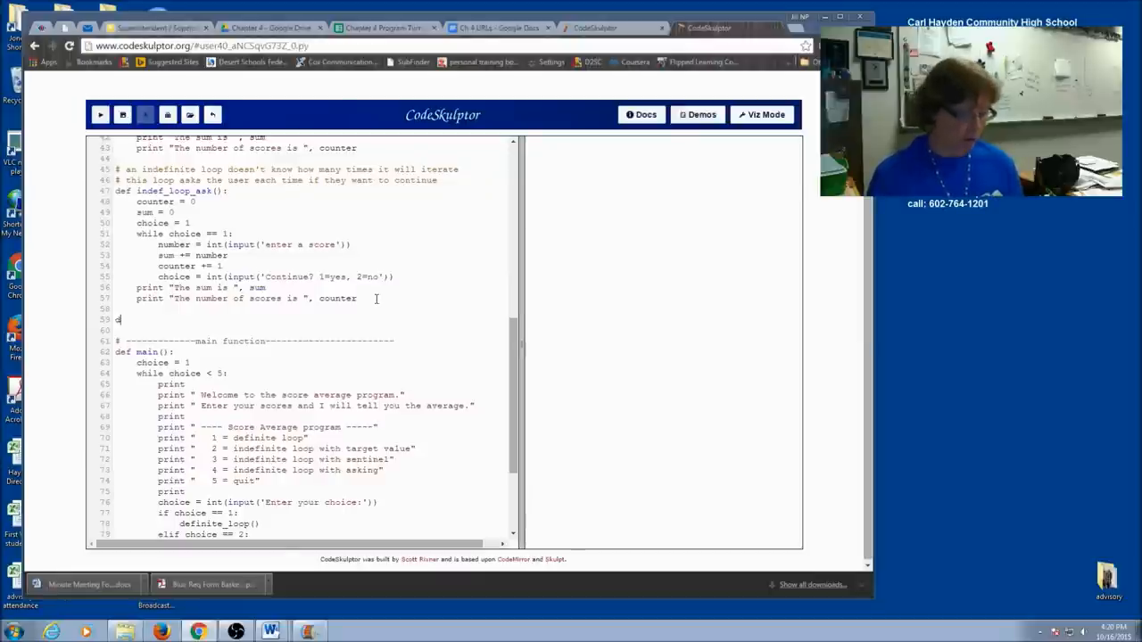
pyautogui.write('def int')
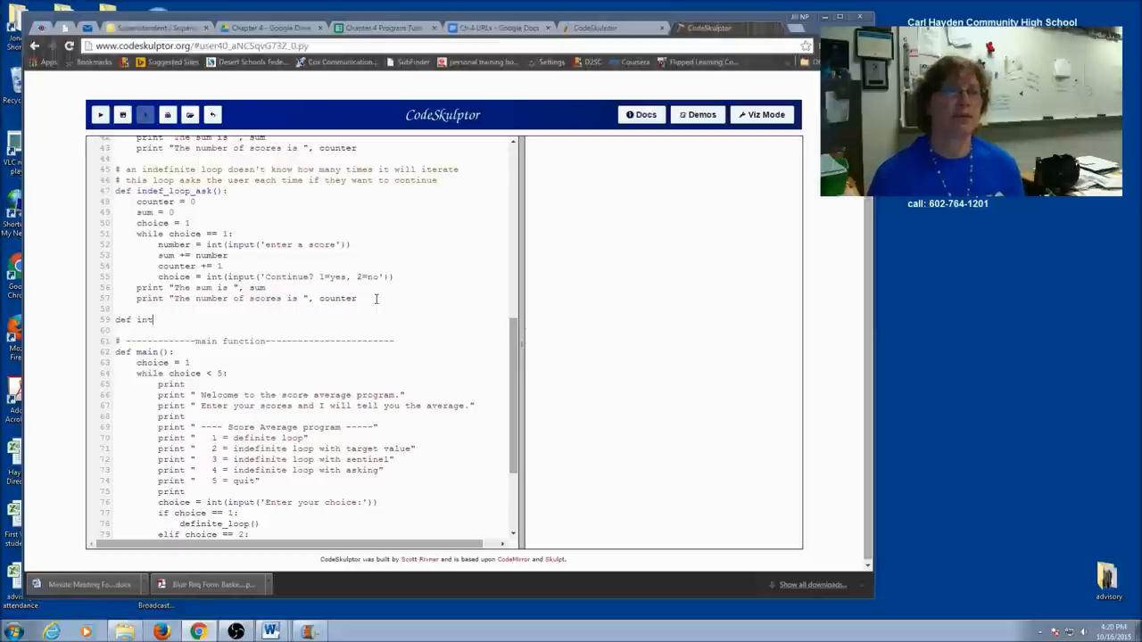
pyautogui.write('ro():')
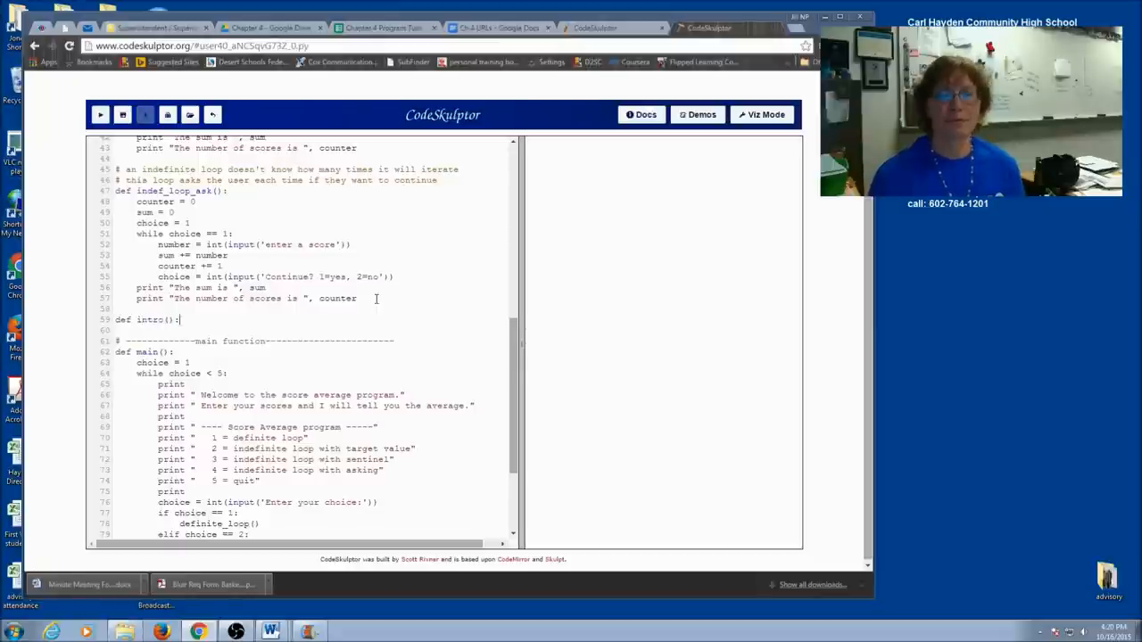
pyautogui.scroll(-3)
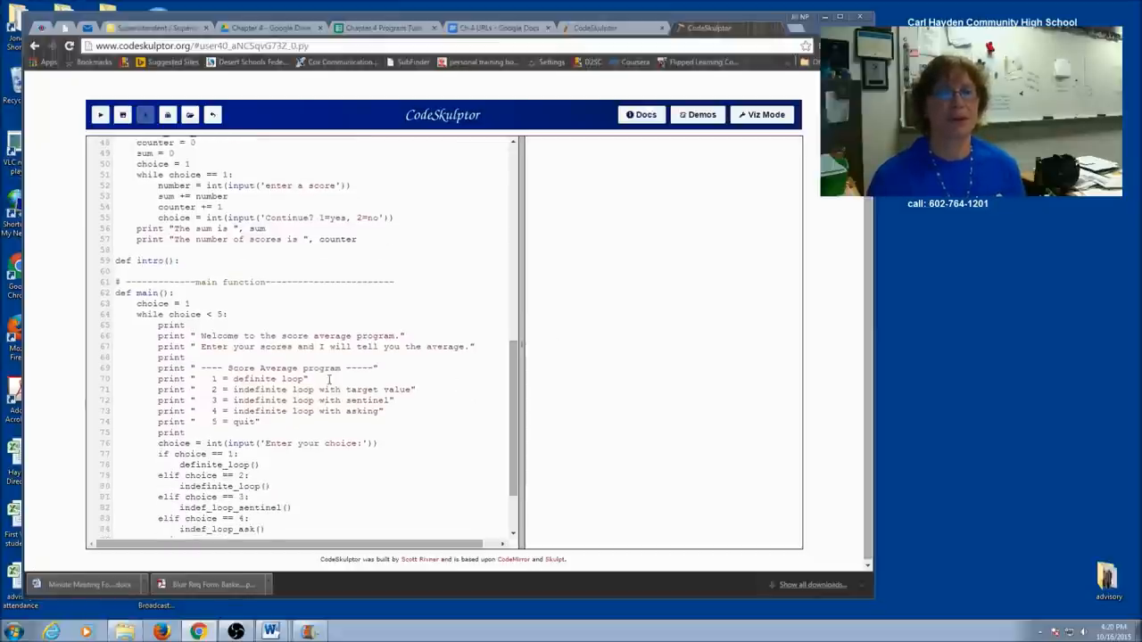
pyautogui.moveTo(152, 274)
pyautogui.write('intro()')
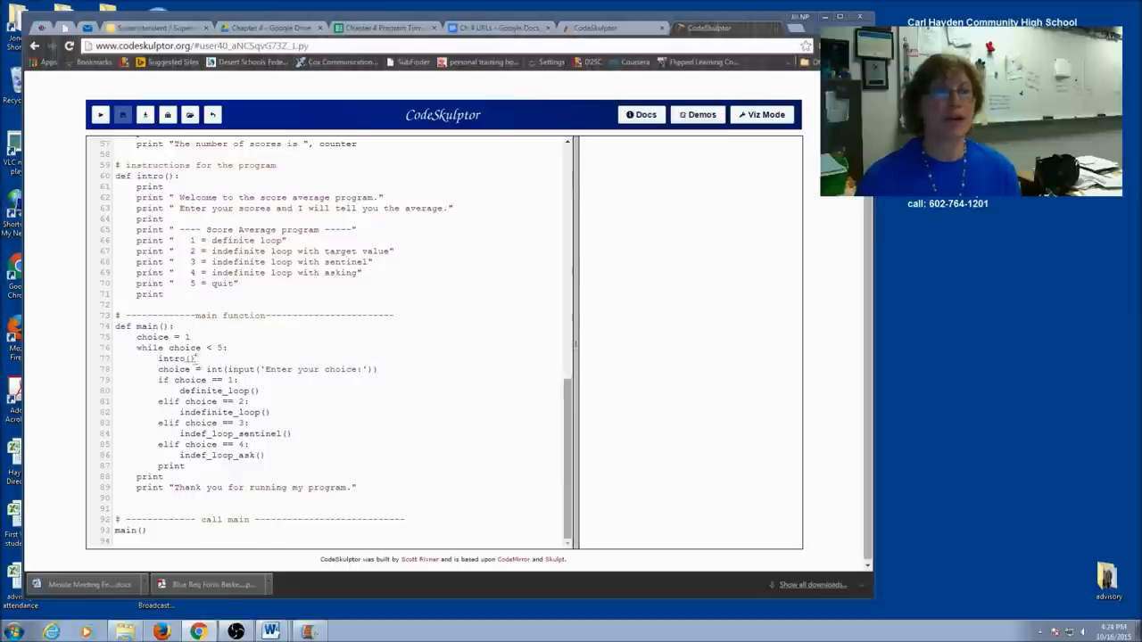
pyautogui.doubleClick(171, 357)
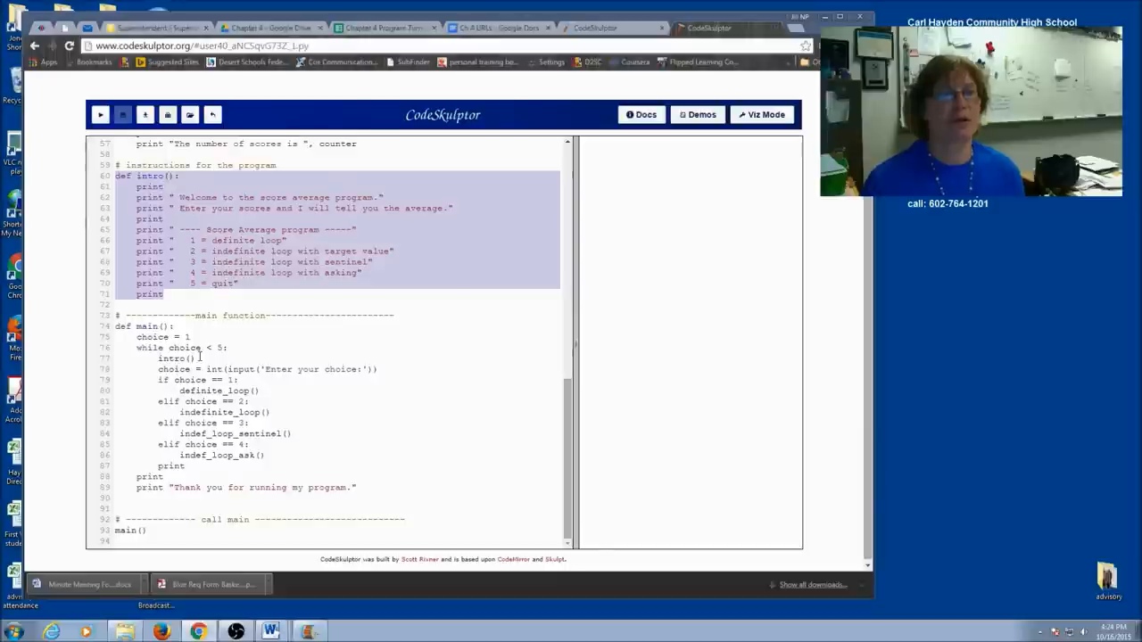
pyautogui.moveTo(182, 299)
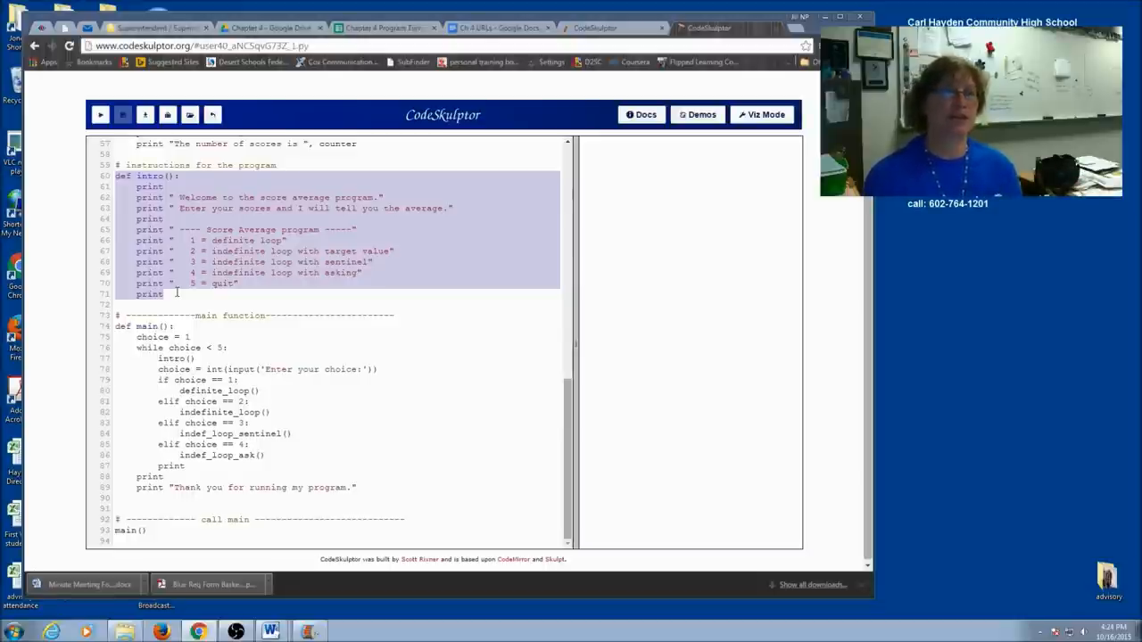
pyautogui.moveTo(512, 410)
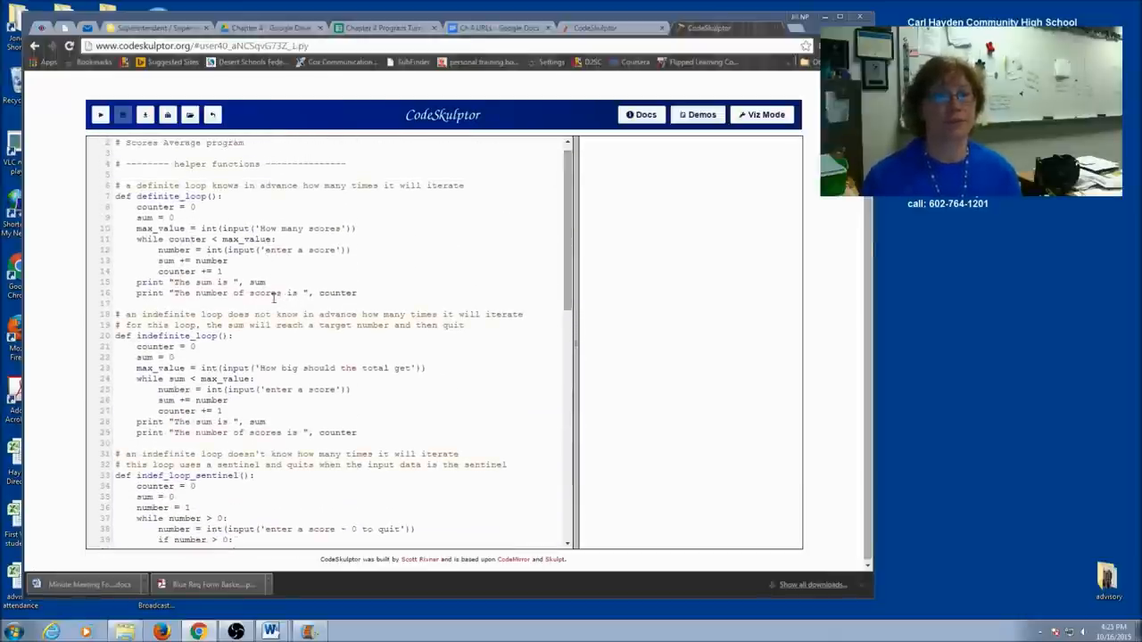
# Replace definite_loop's two print lines with 'return sum, counter'.
pyautogui.moveTo(135, 282); pyautogui.dragTo(355, 293)
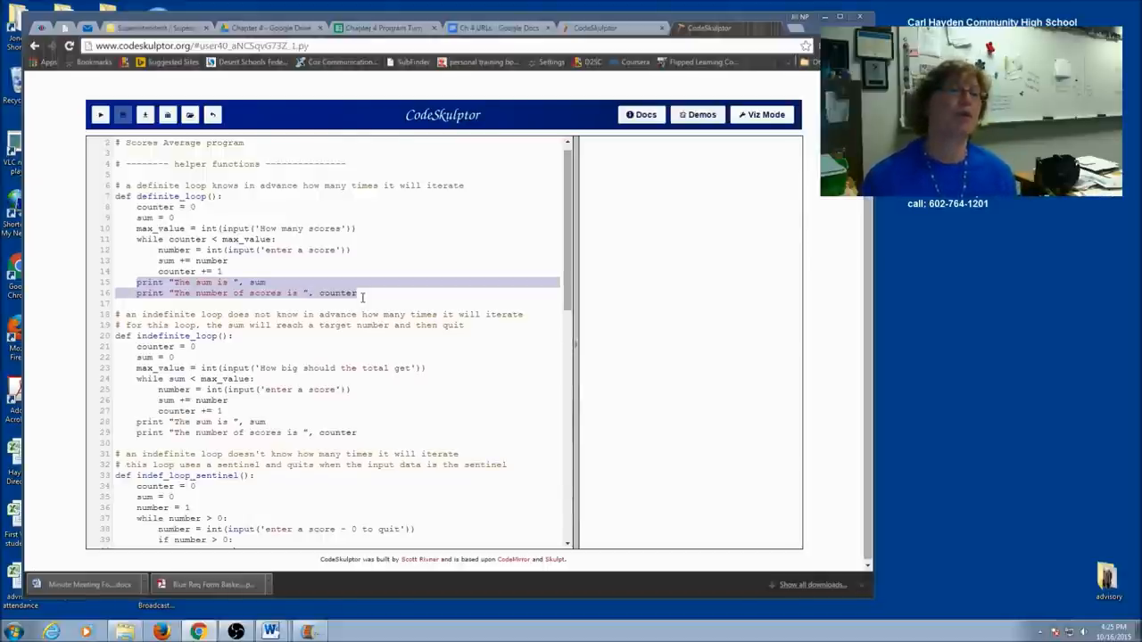
pyautogui.moveTo(307, 295)
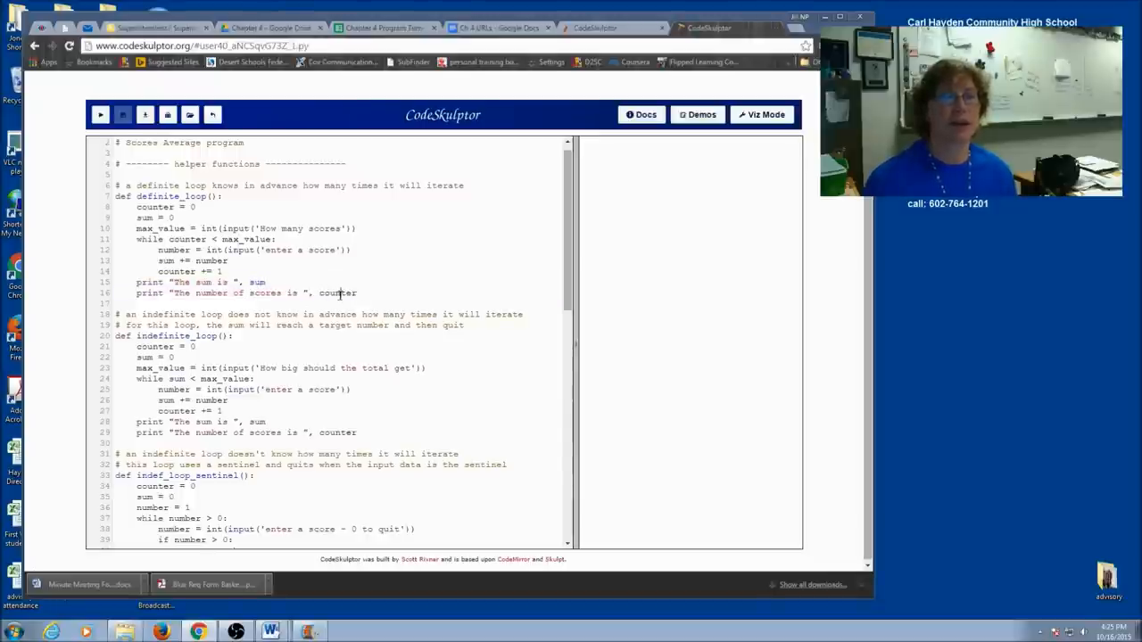
pyautogui.moveTo(136, 282); pyautogui.dragTo(357, 292)
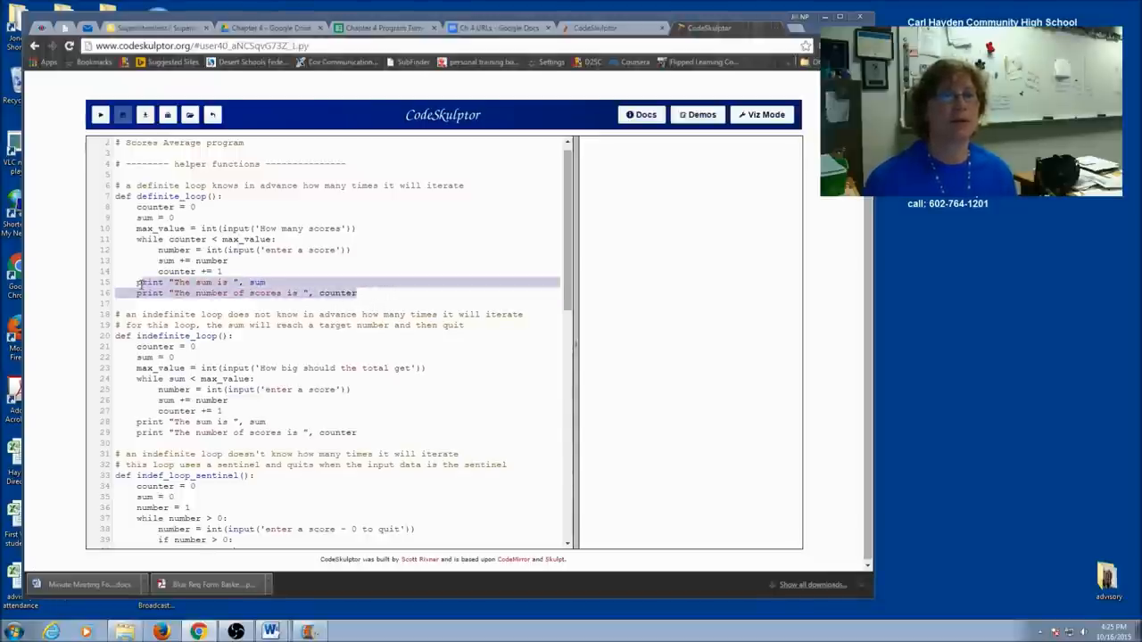
pyautogui.write('return')
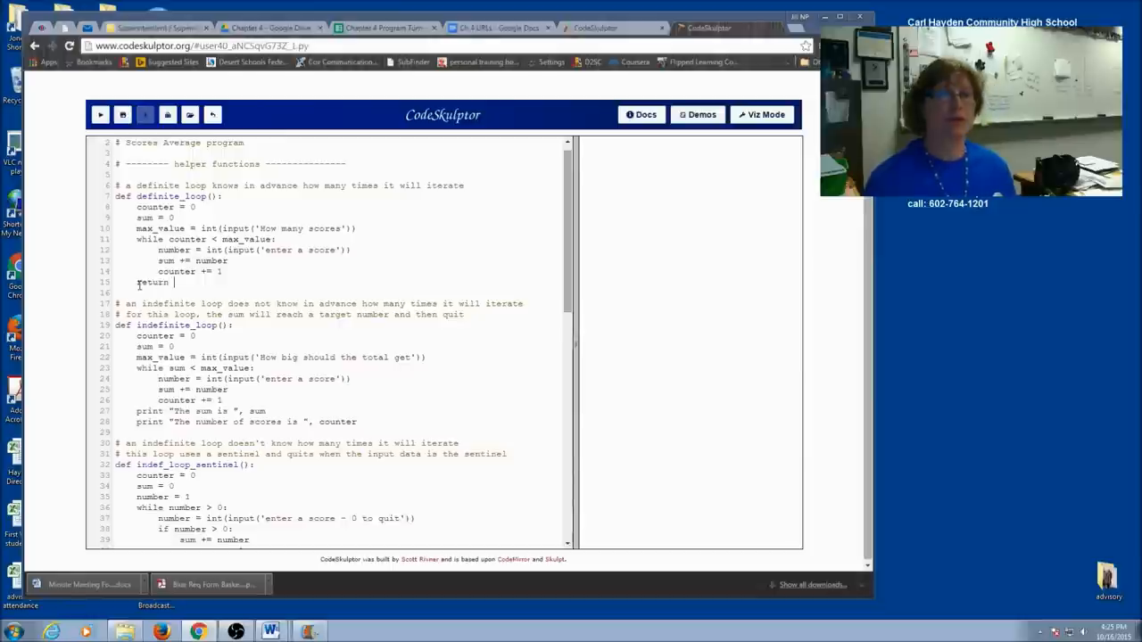
pyautogui.write('sum, cu')
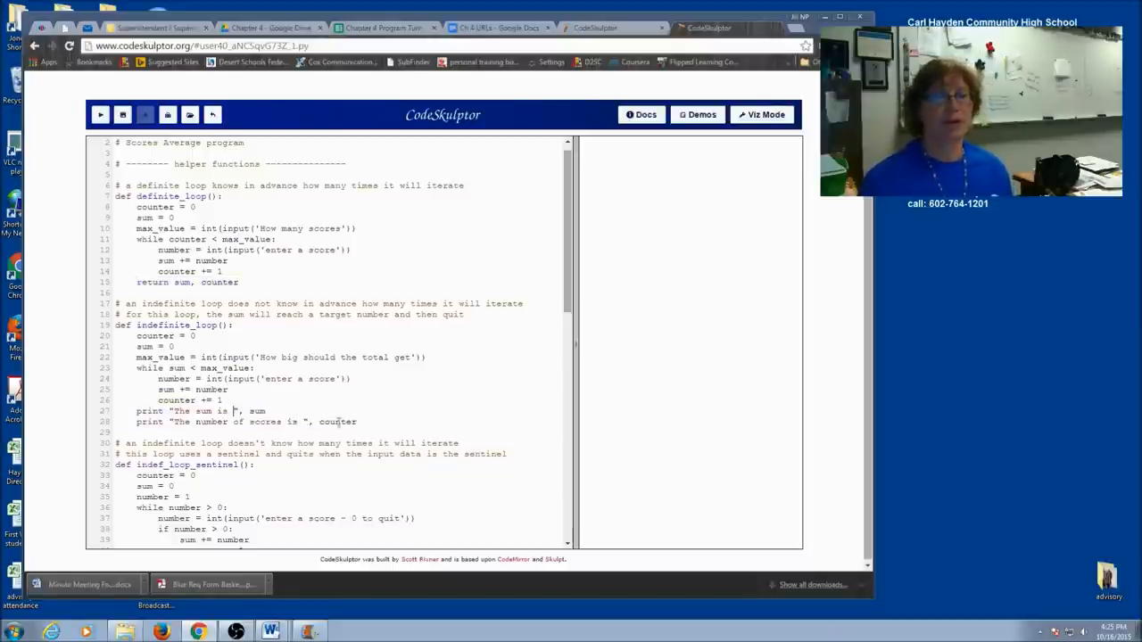
# Replace the print lines in indefinite_loop and indef_loop_sentinel with 'return sum, counter'.
pyautogui.moveTo(136, 410); pyautogui.dragTo(357, 421)
pyautogui.write('return sum, counter')
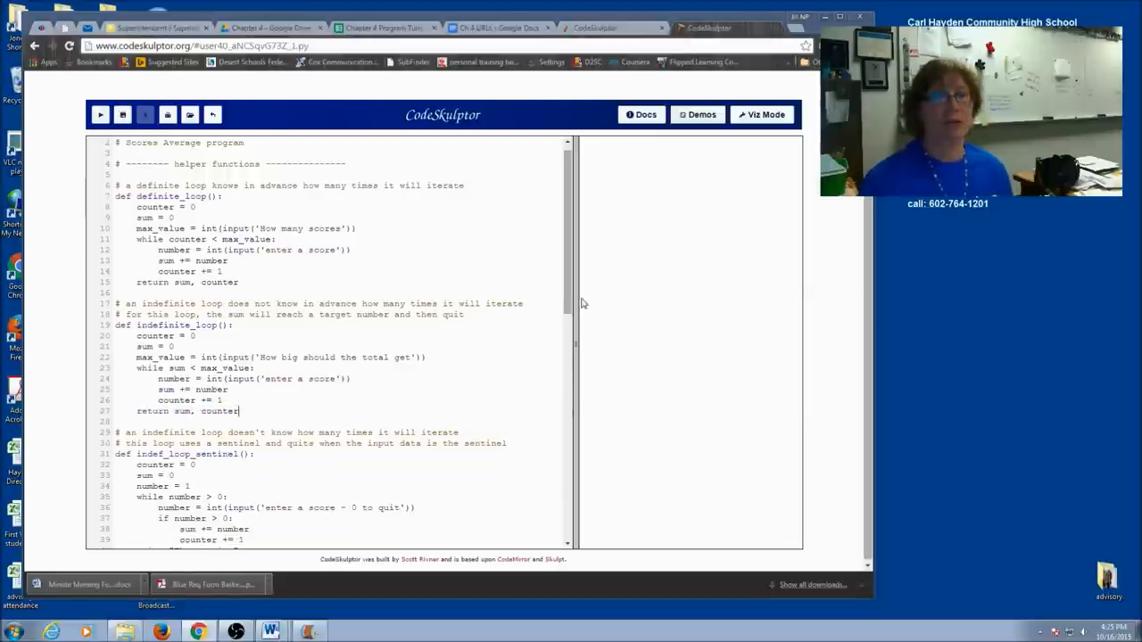
pyautogui.scroll(-3)
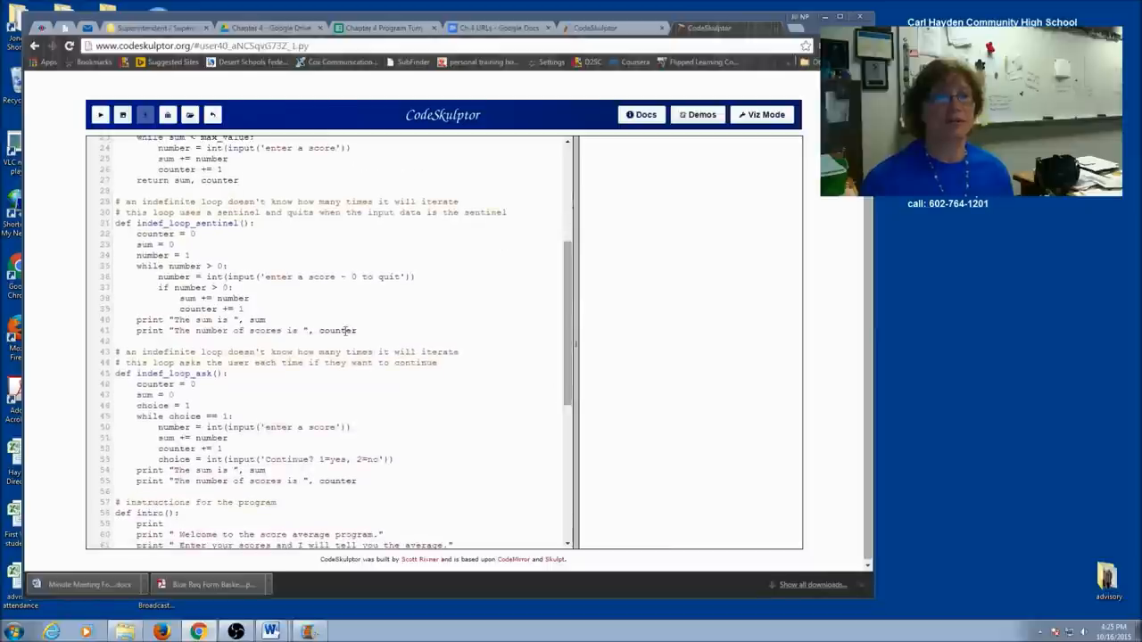
pyautogui.moveTo(135, 320); pyautogui.dragTo(357, 330)
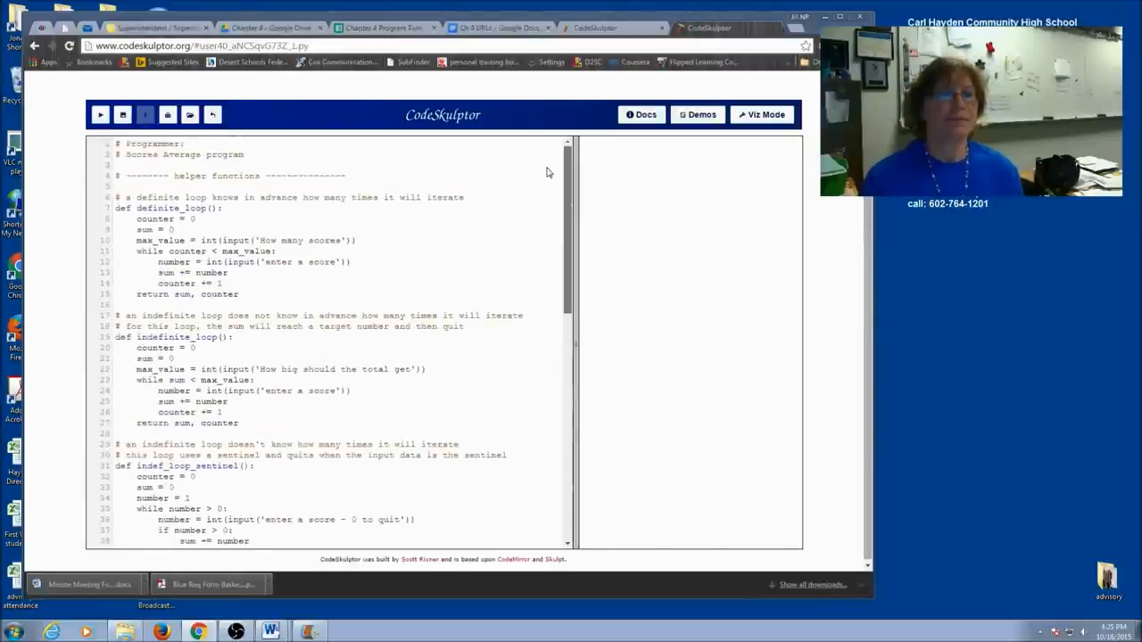
# Prefix each of main's four loop calls with 'sum, counter = ' to keep the returned values.
pyautogui.scroll(-3)
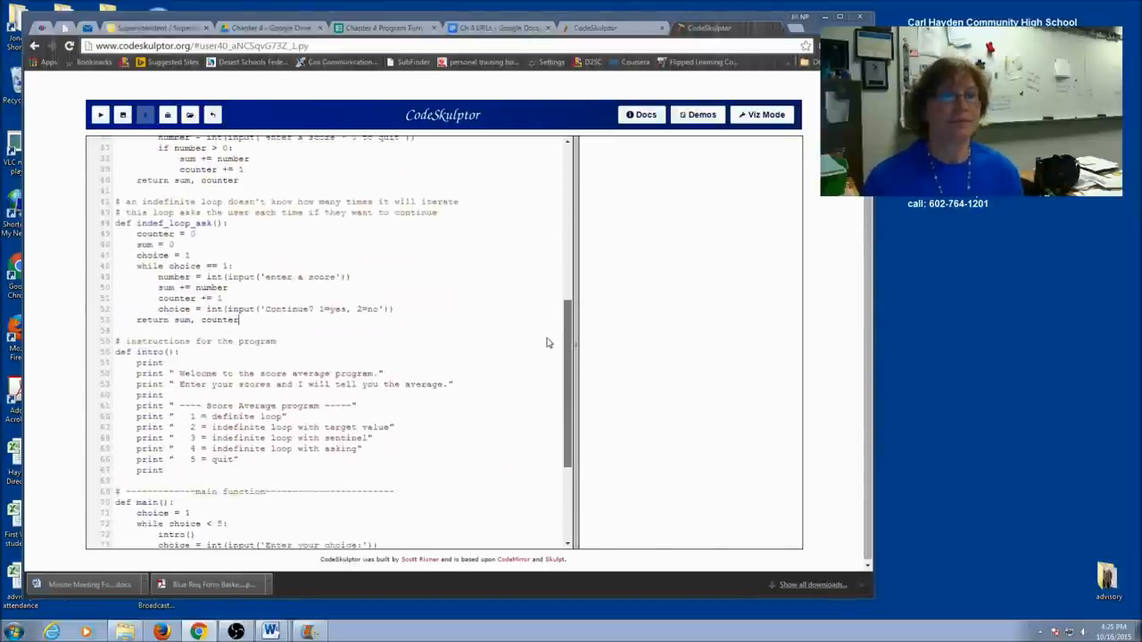
pyautogui.scroll(-3)
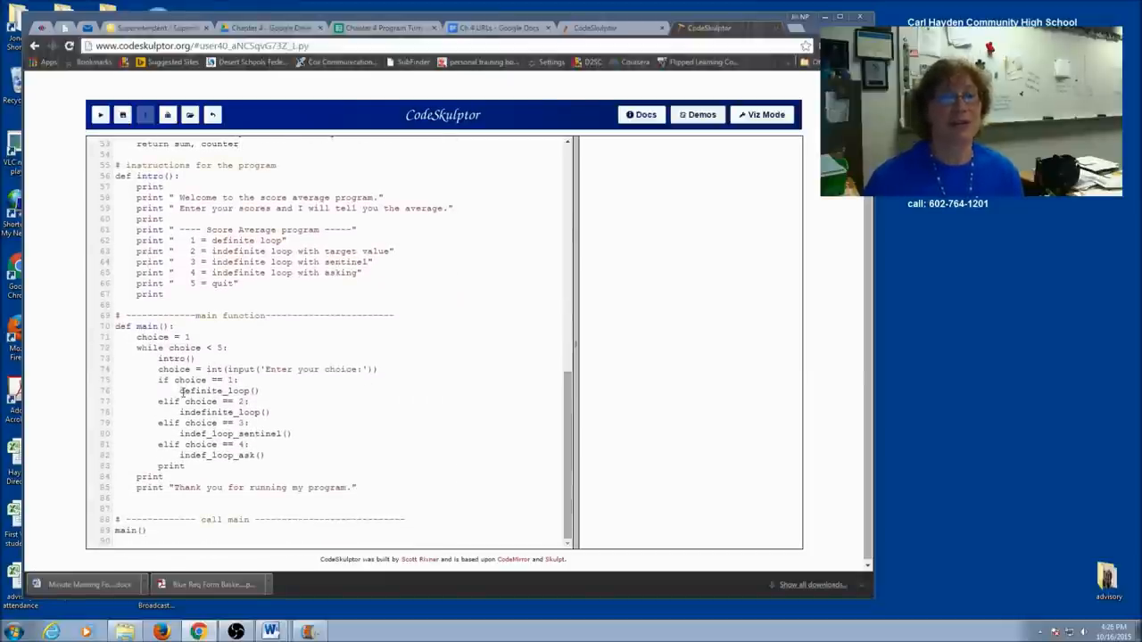
pyautogui.doubleClick(218, 393)
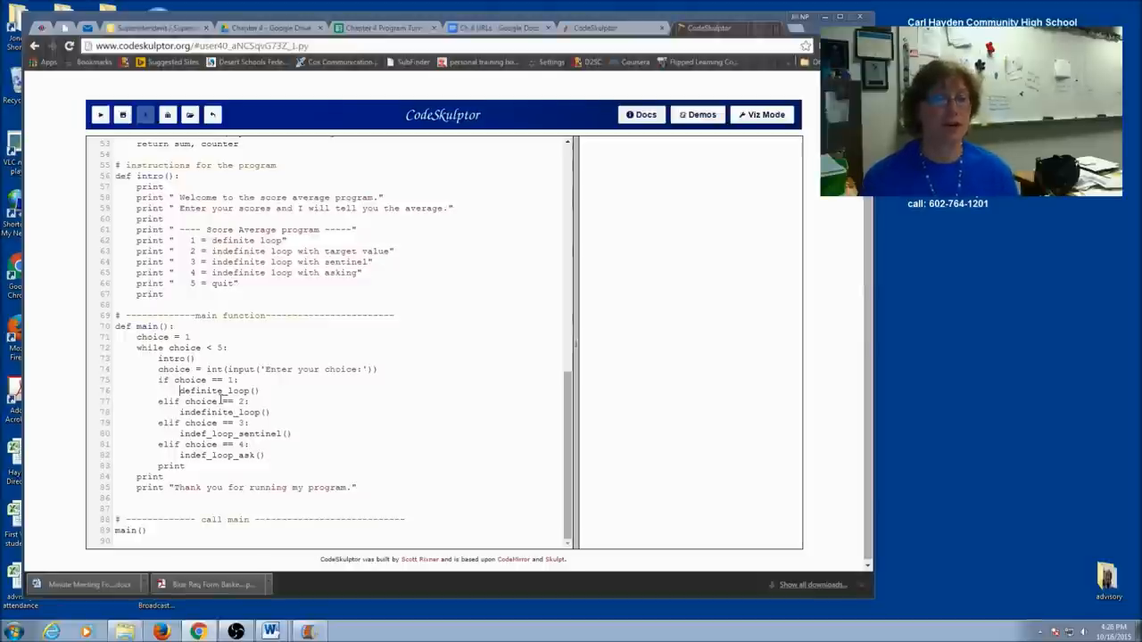
pyautogui.write('sum, count =')
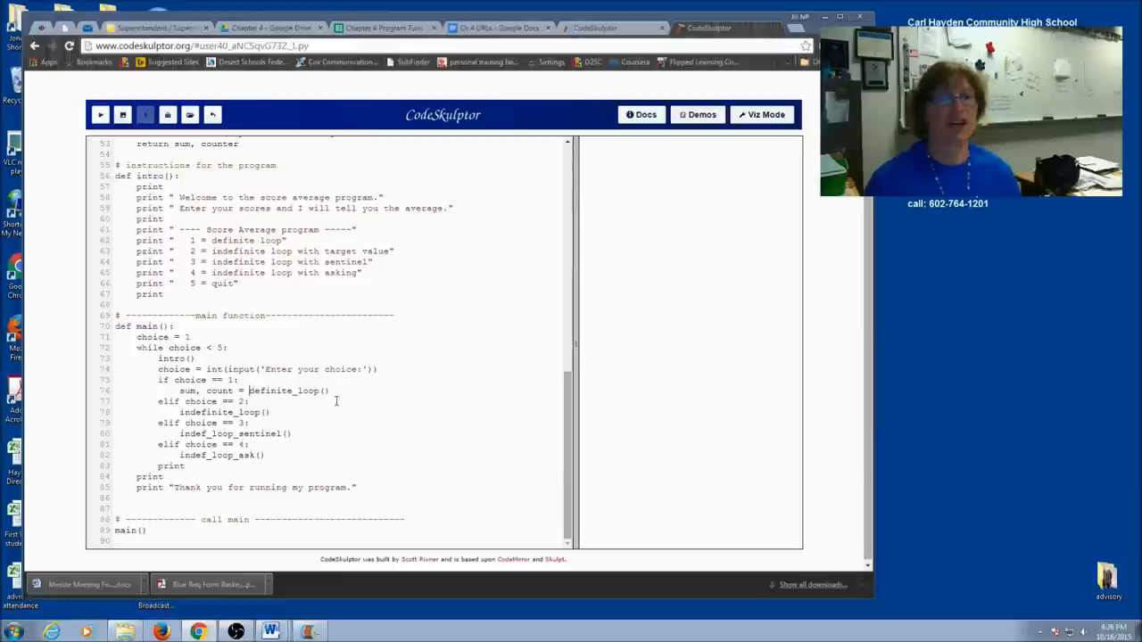
pyautogui.moveTo(178, 389); pyautogui.dragTo(328, 389)
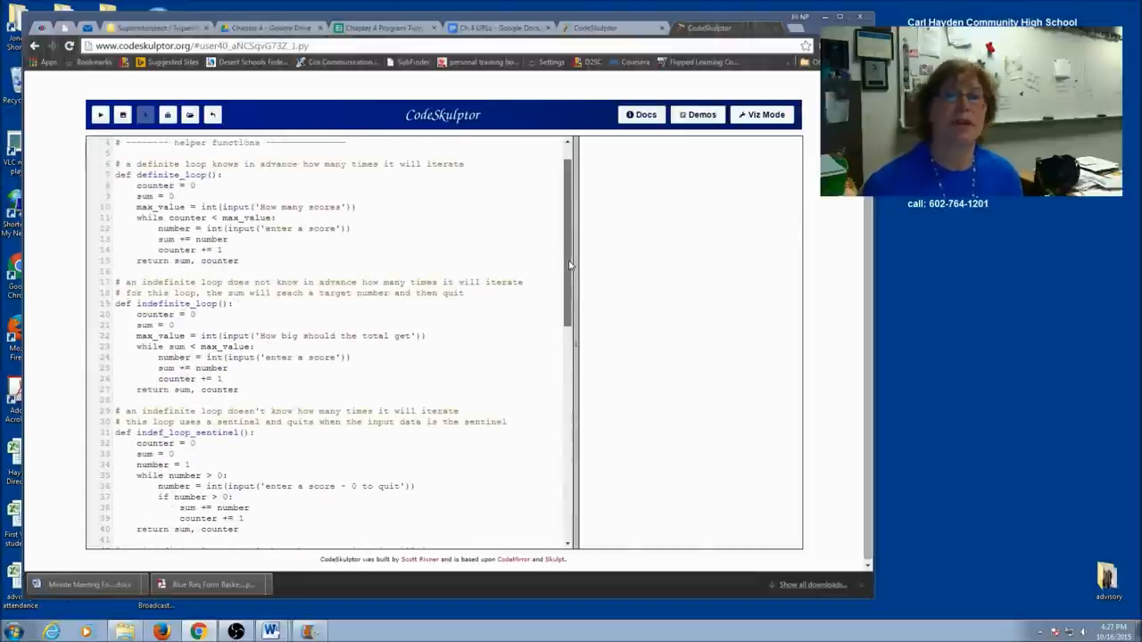
pyautogui.scroll(-3)
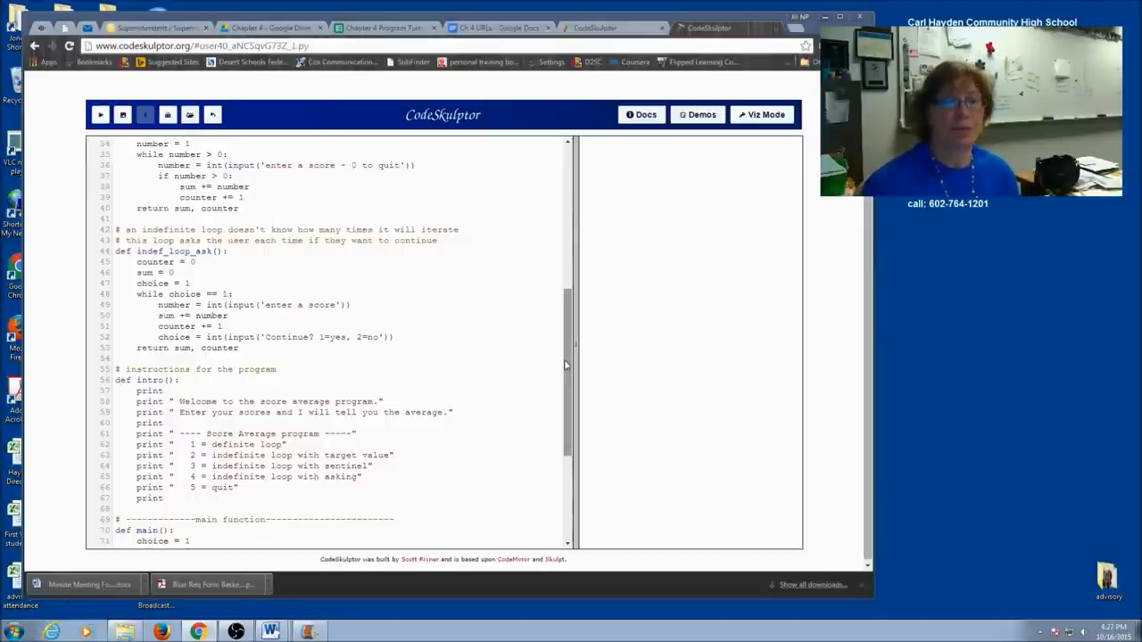
pyautogui.scroll(-3)
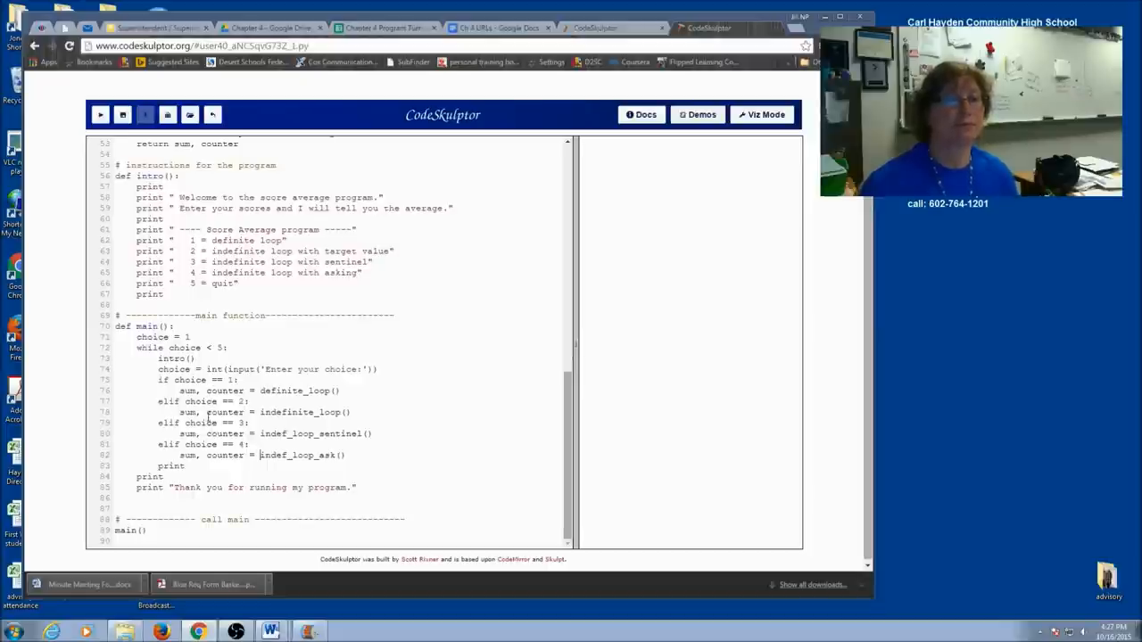
pyautogui.moveTo(256, 174)
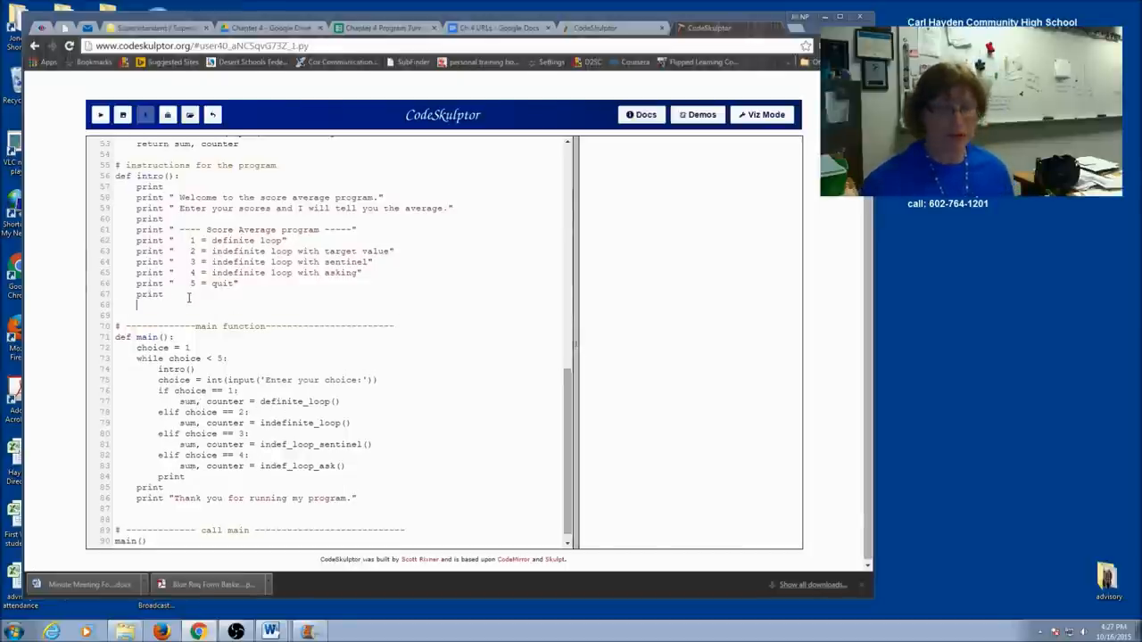
# Define calc_average(sum, counter) just before main.
pyautogui.write('def')
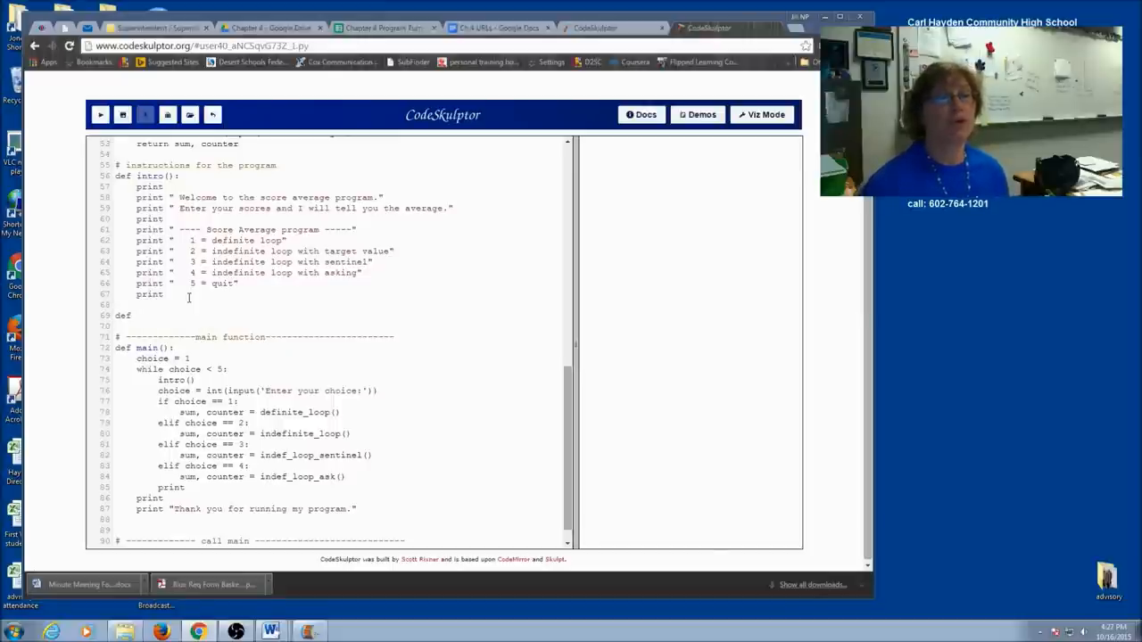
pyautogui.doubleClick(211, 476)
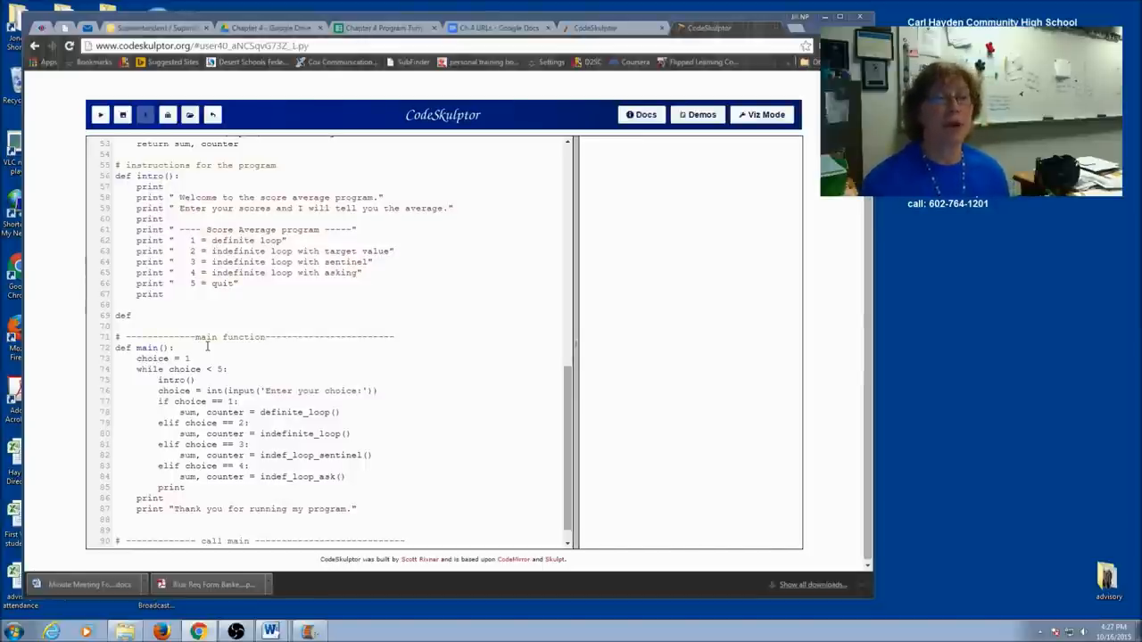
pyautogui.write('calc_')
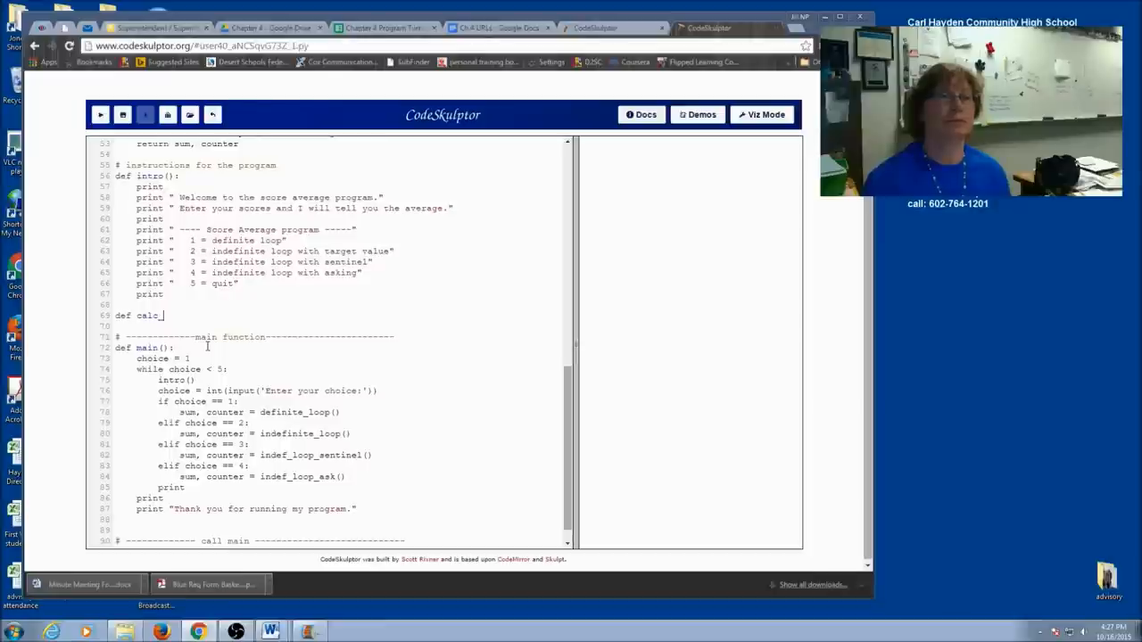
pyautogui.write('average')
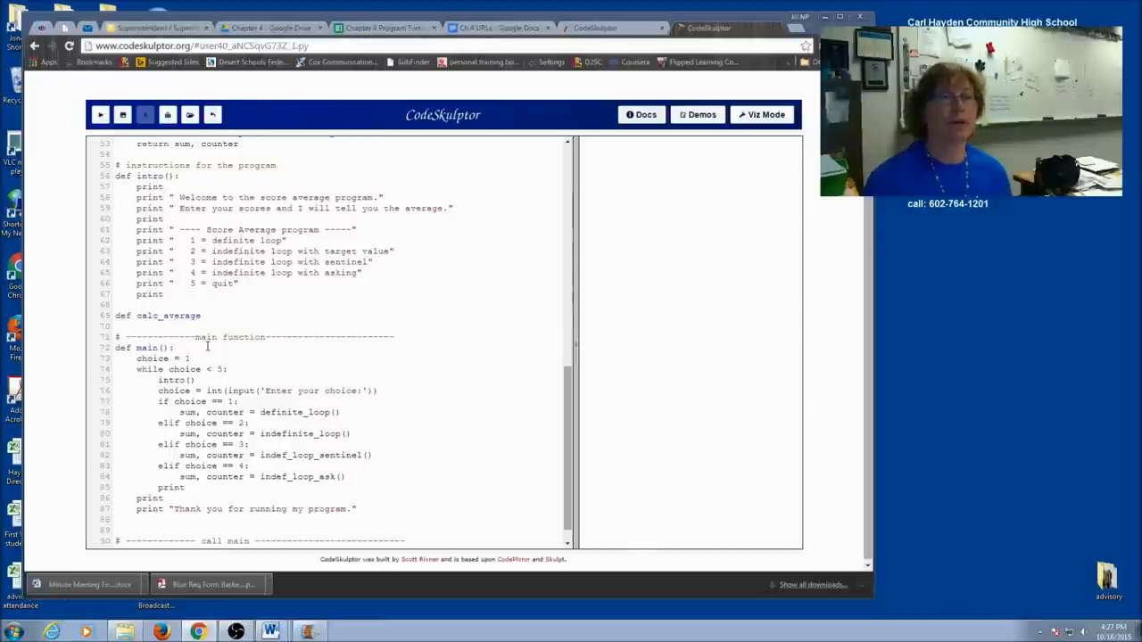
pyautogui.write('():')
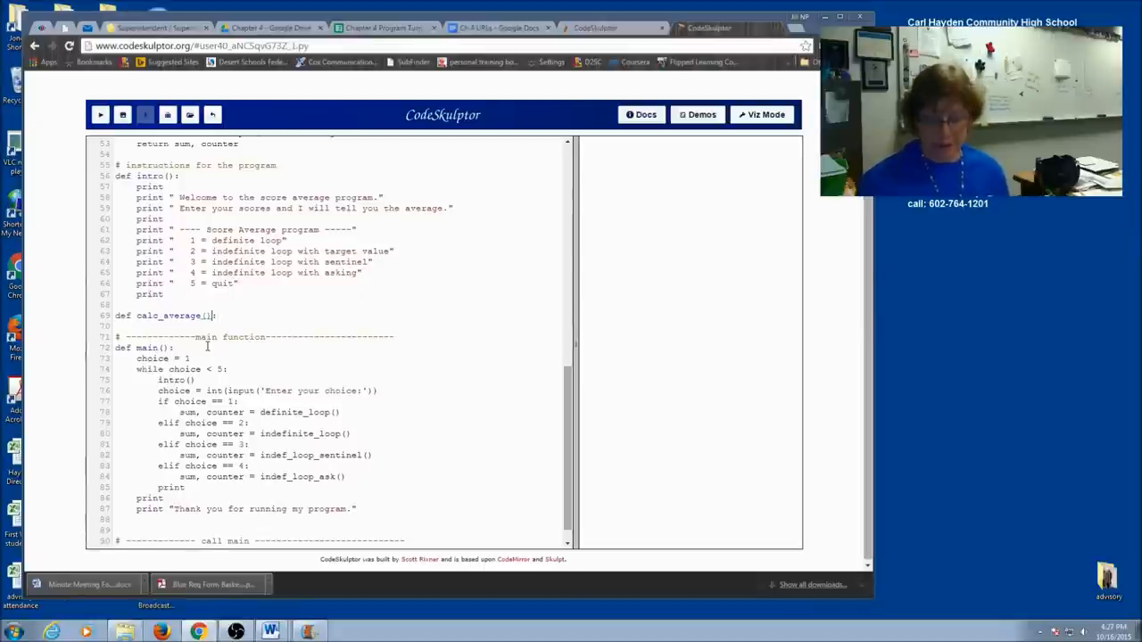
pyautogui.write('sum, c')
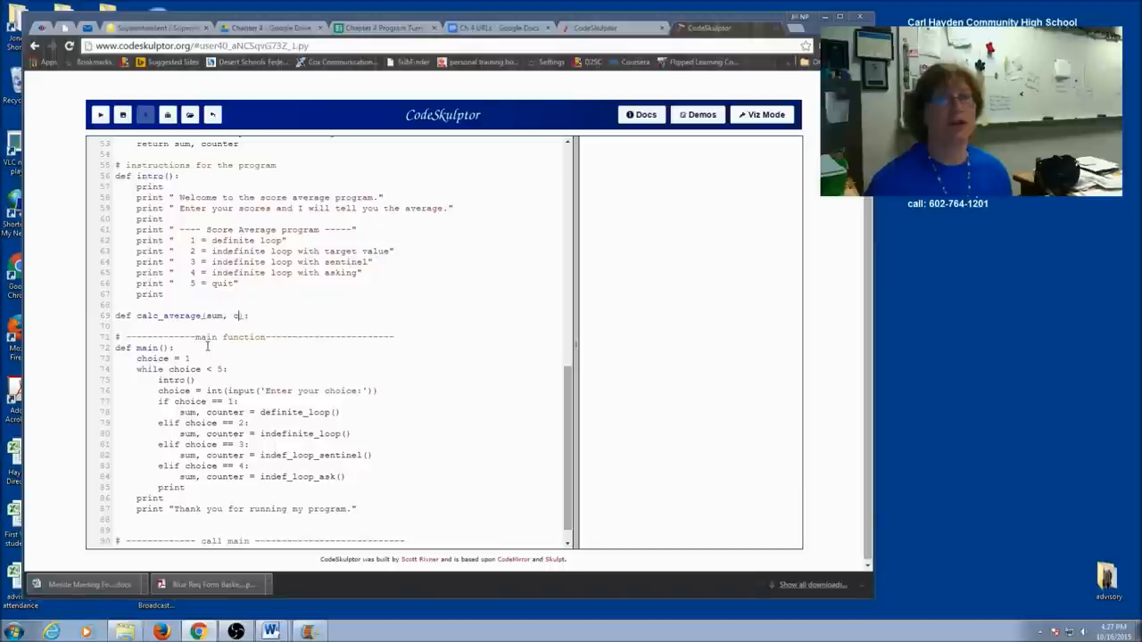
pyautogui.write('ounter')
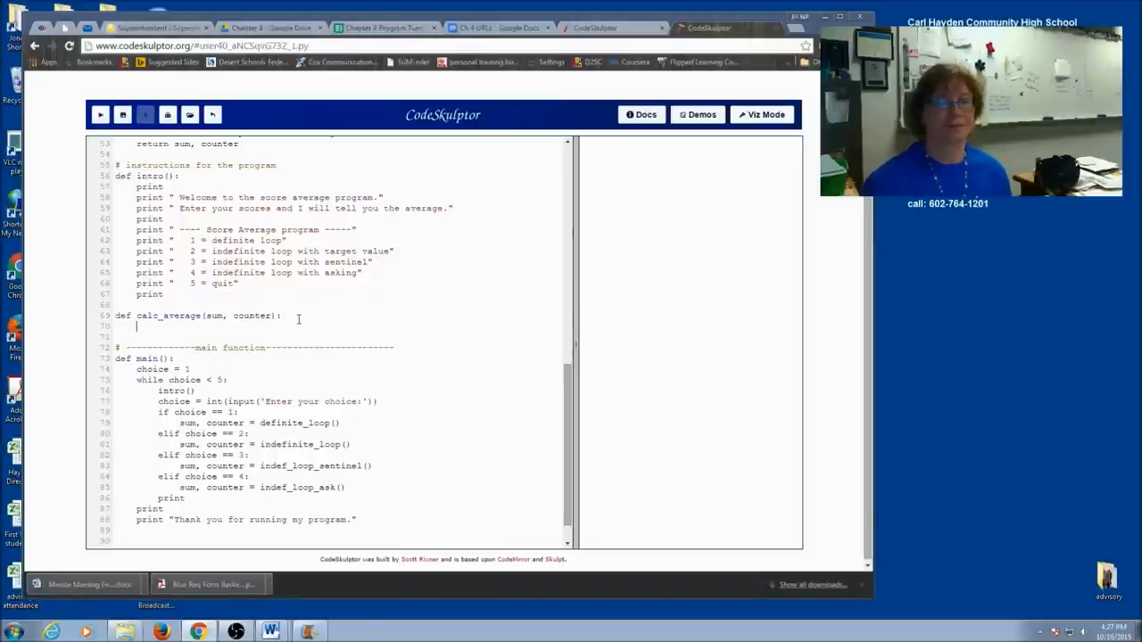
# Have calc_average compute average = sum/counter and return it, with a '# calculates average' comment.
pyautogui.write('average')
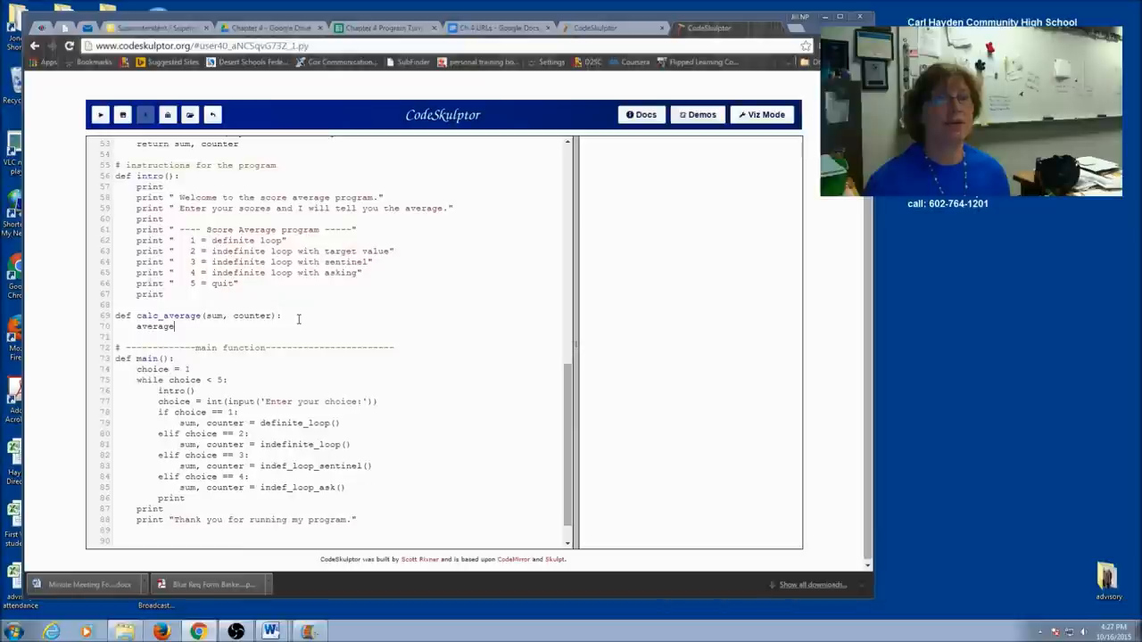
pyautogui.write('= sum/')
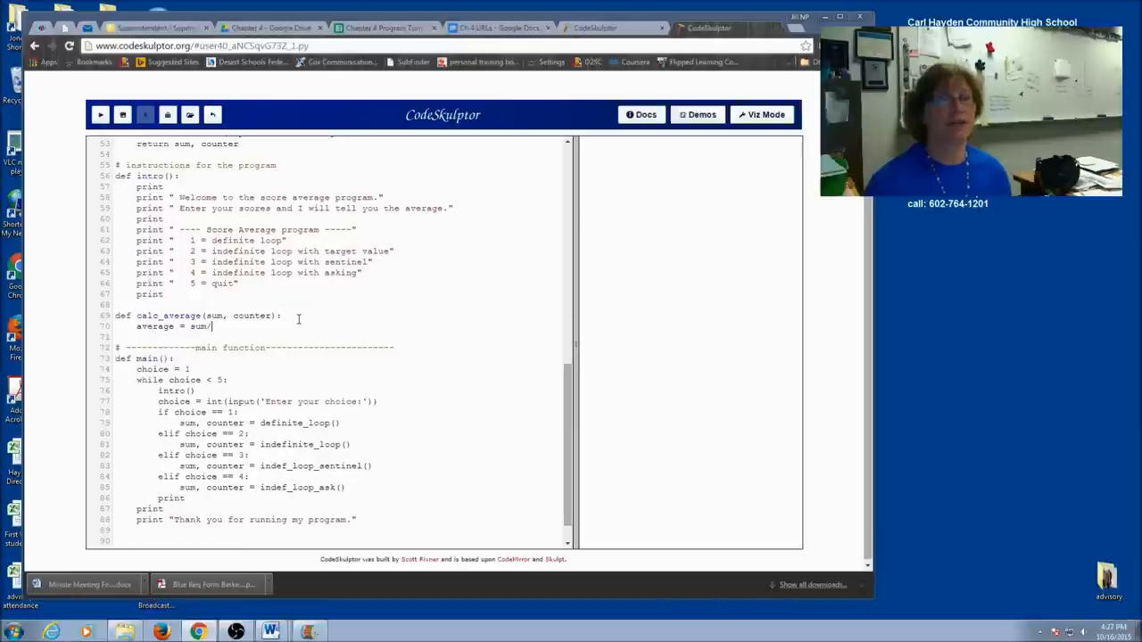
pyautogui.write('counter')
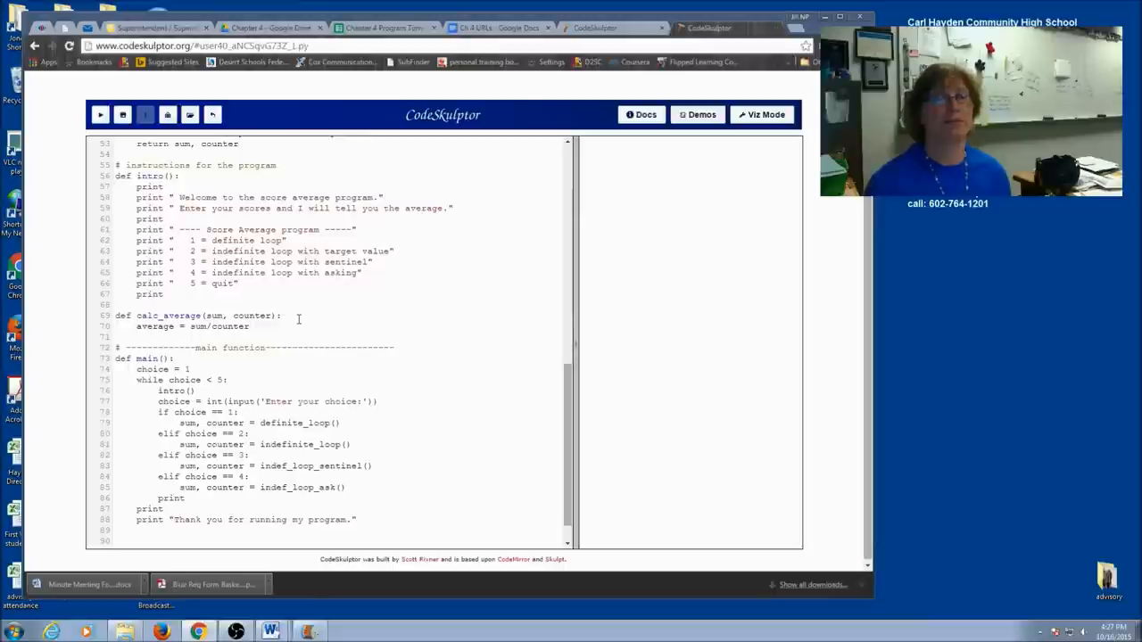
pyautogui.write('return average')
pyautogui.write('# c')
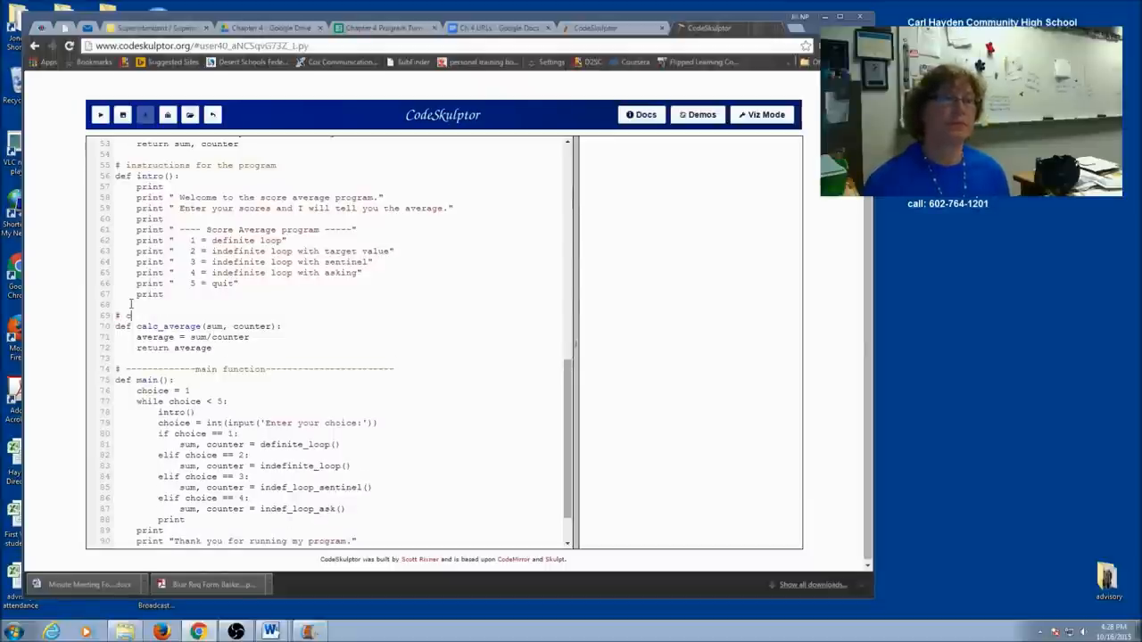
pyautogui.write('alculates average from sum and counter')
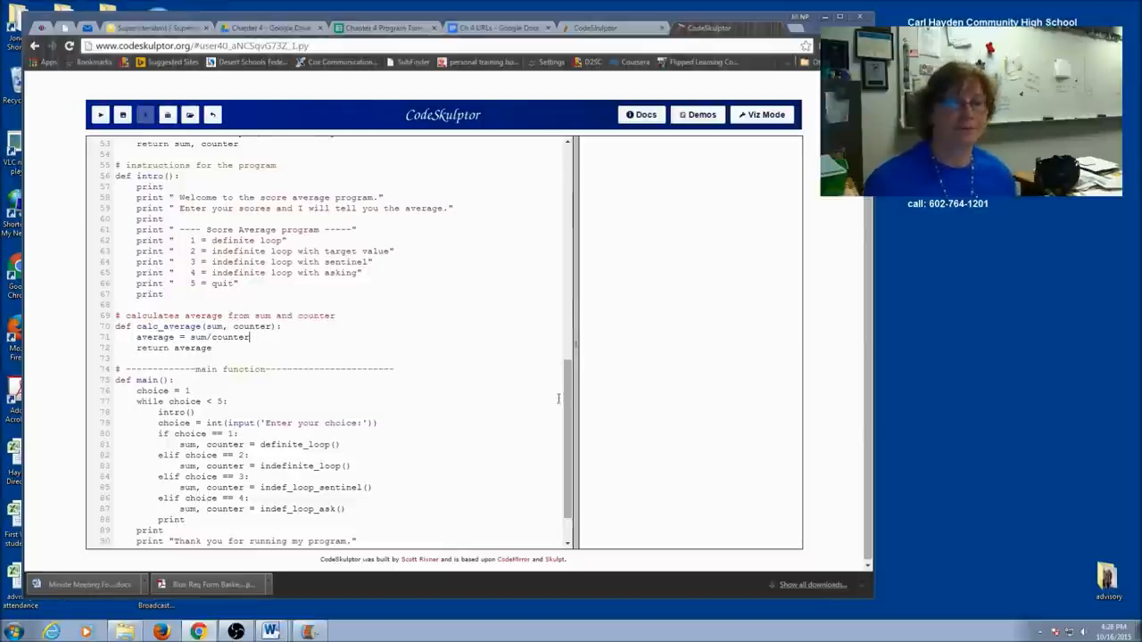
pyautogui.scroll(-3)
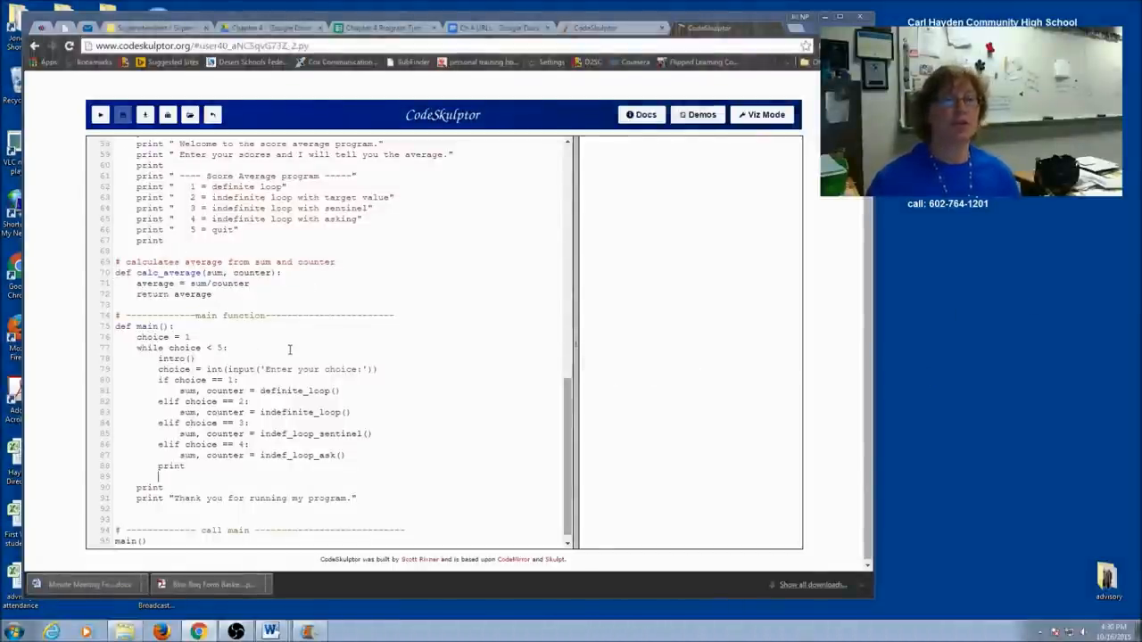
pyautogui.moveTo(303, 380)
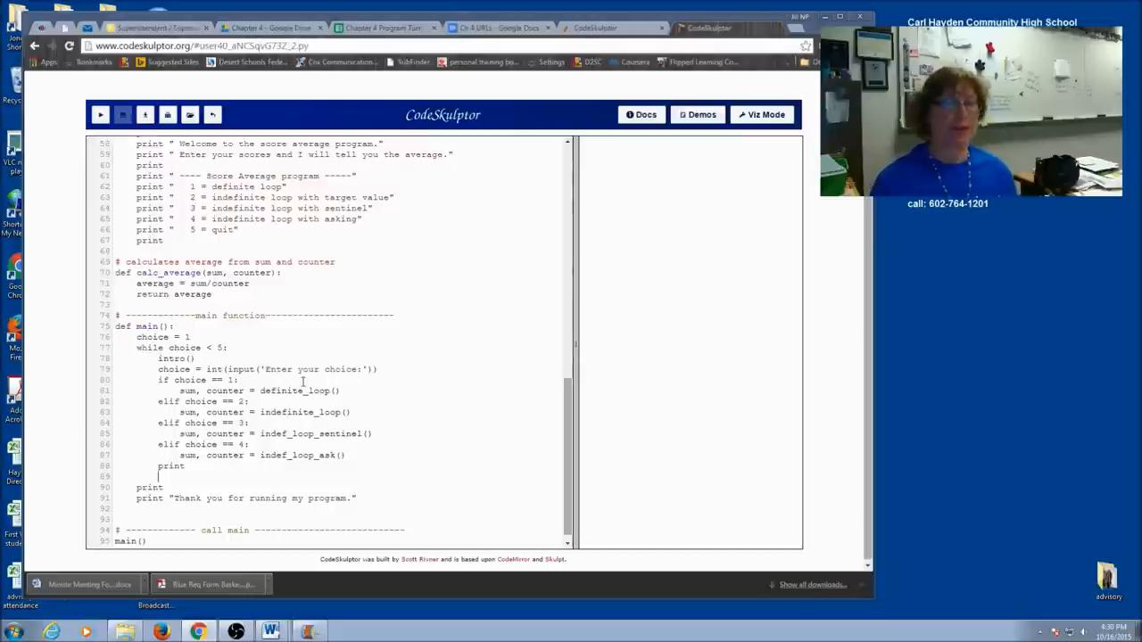
# Add 'avg = calc_average(sum, counter)' in main after the menu branches.
pyautogui.write('avg =')
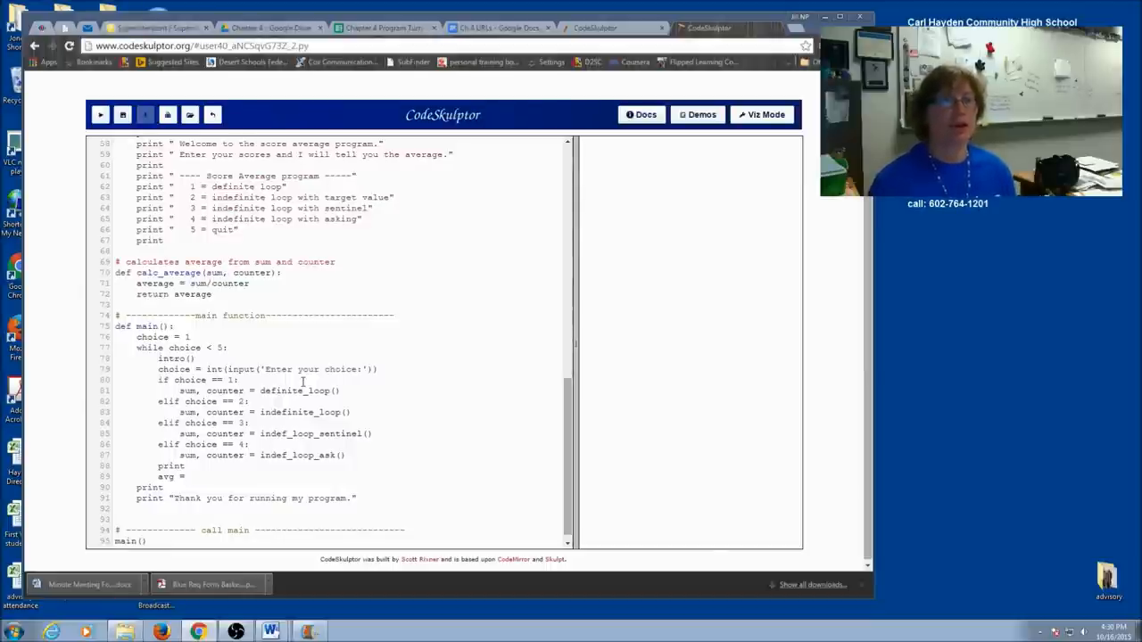
pyautogui.write('ca')
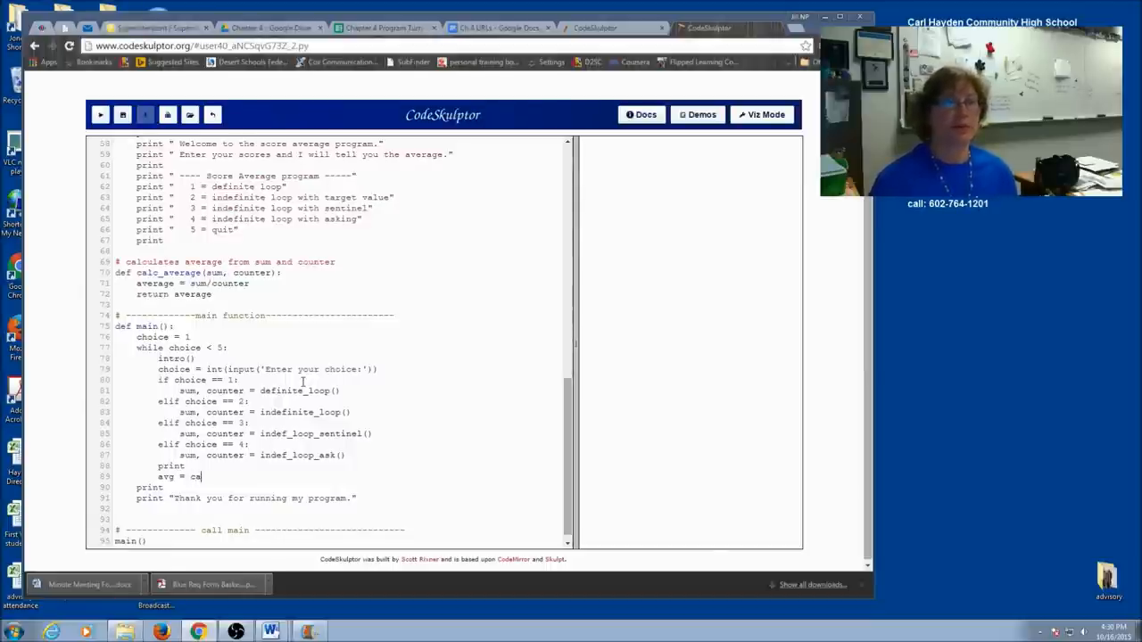
pyautogui.write('lc_ave')
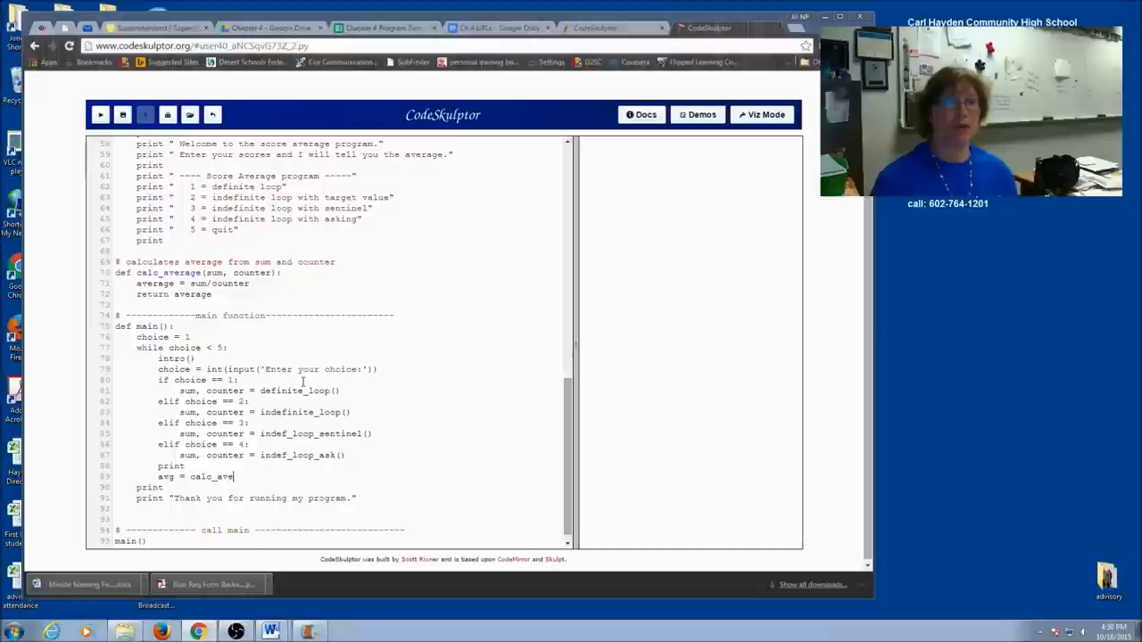
pyautogui.write('rage(')
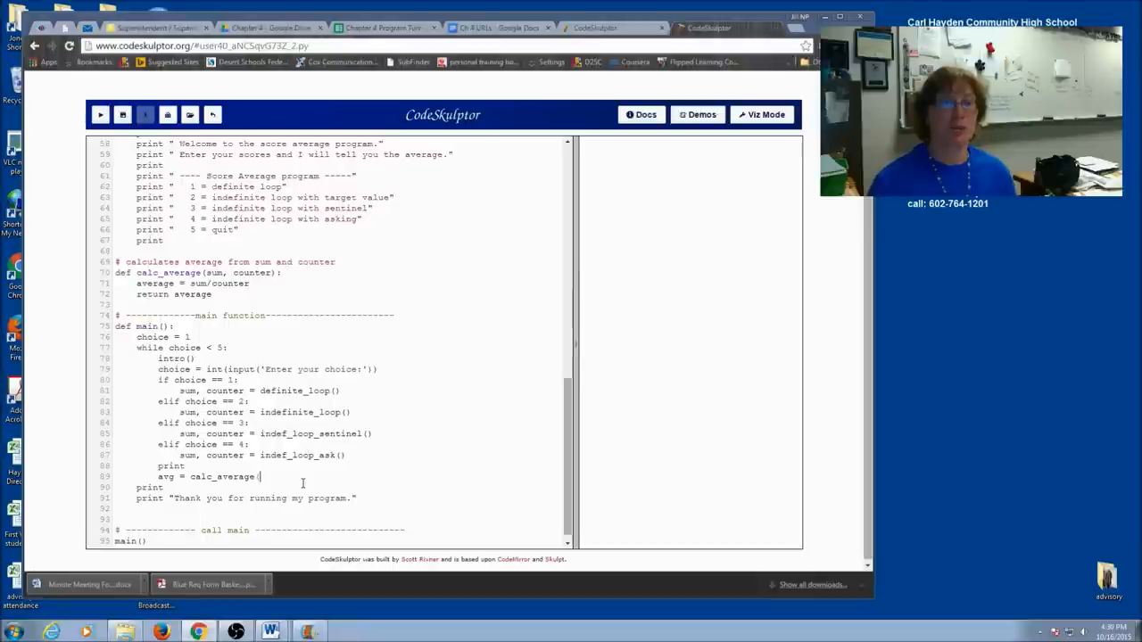
pyautogui.write('sum, counter')
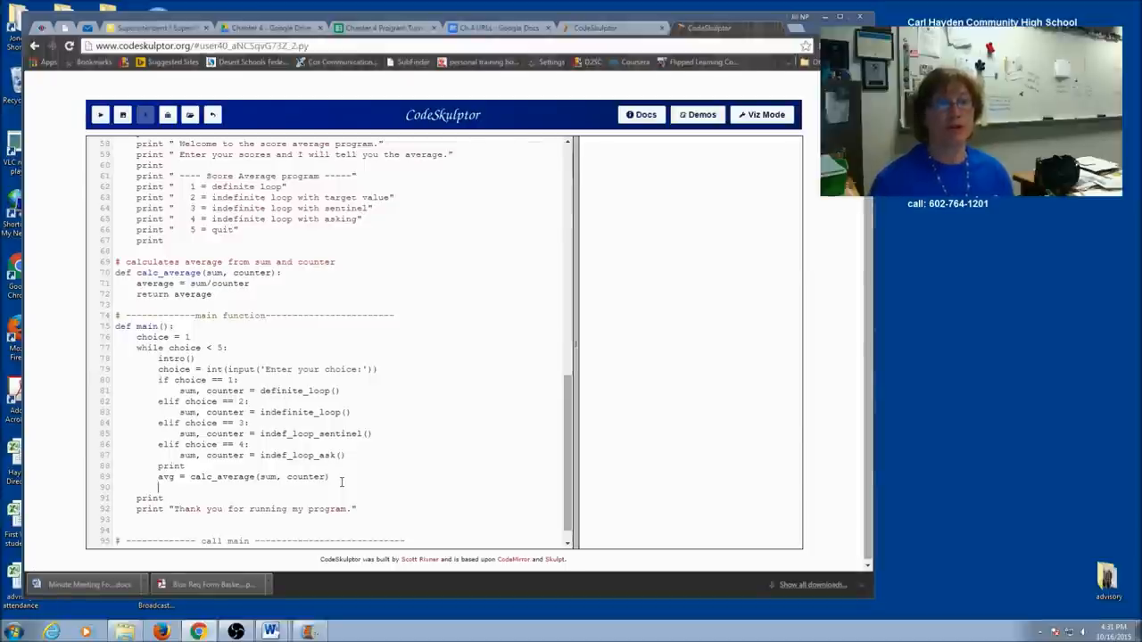
# Print "The sum is ", sum and "The number of scores is ", counter in main.
pyautogui.write('print')
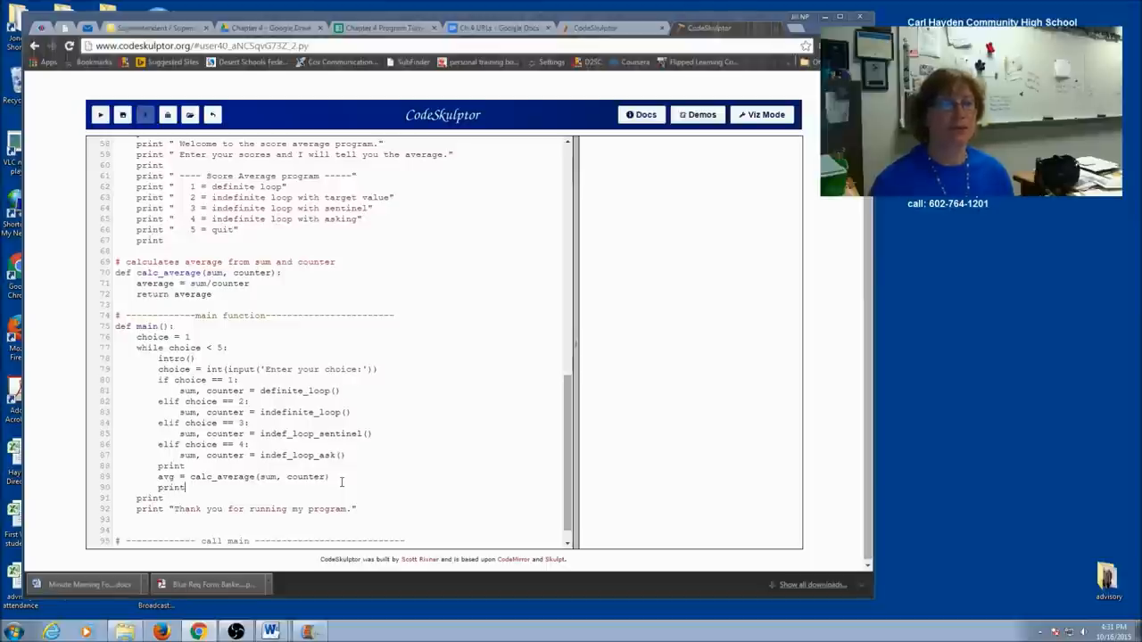
pyautogui.write('"The sum is')
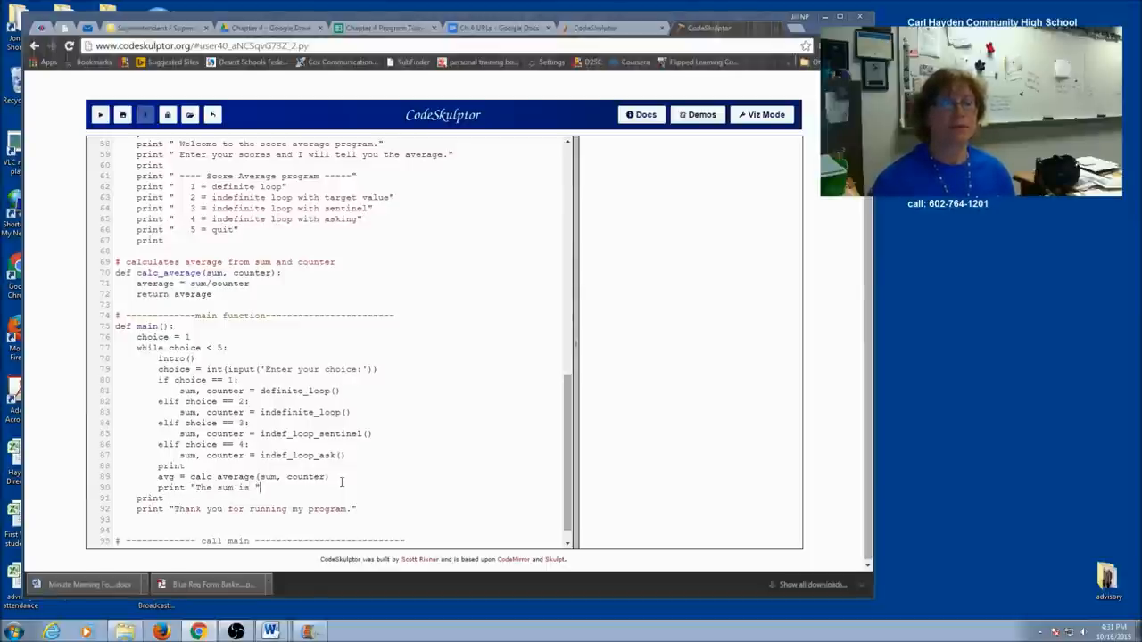
pyautogui.write(', sum')
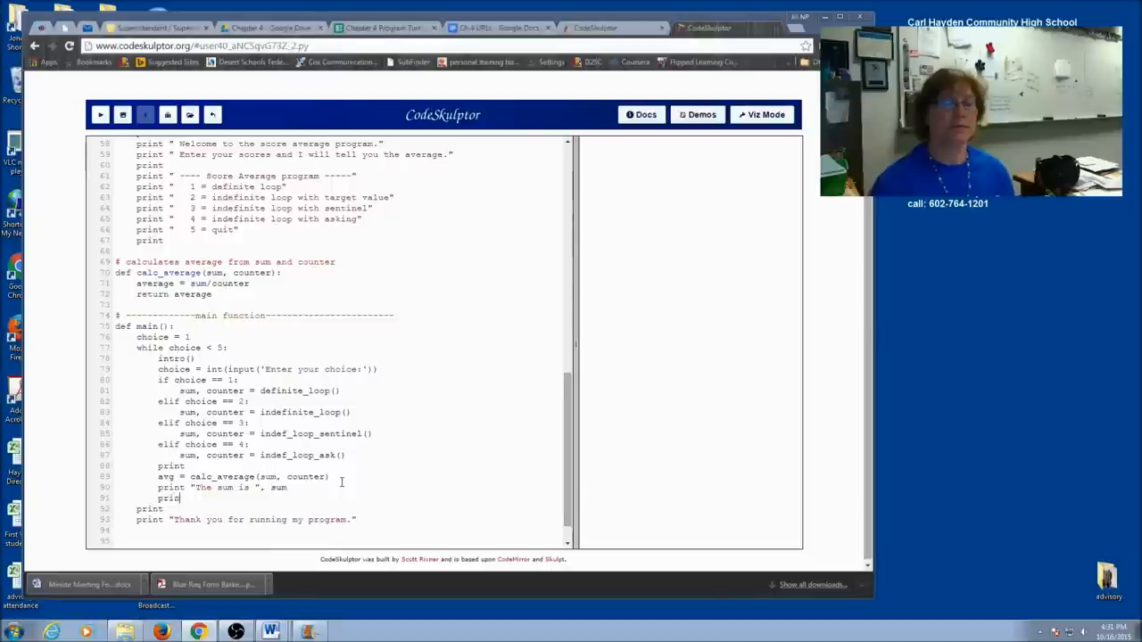
pyautogui.write('"The numb"')
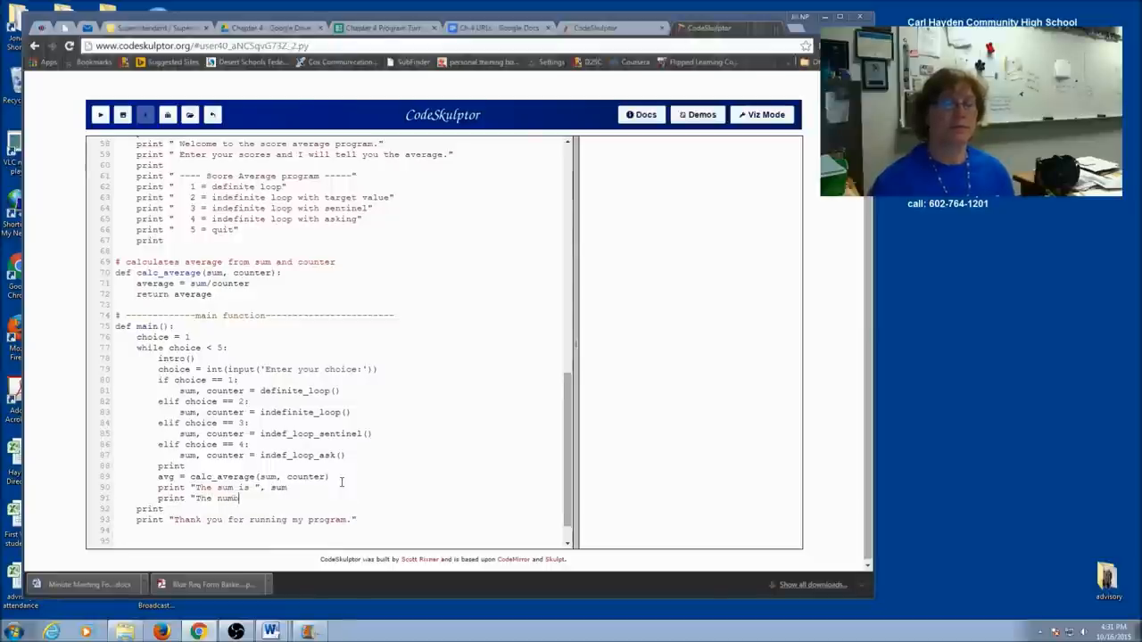
pyautogui.write('ber of scores')
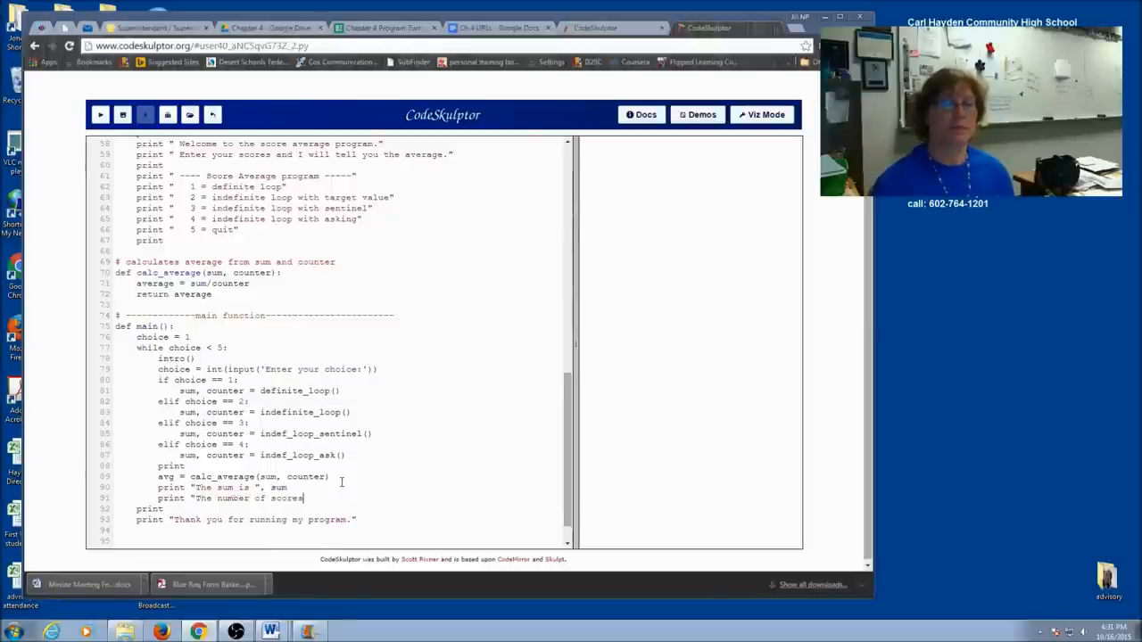
pyautogui.write('is ", scores')
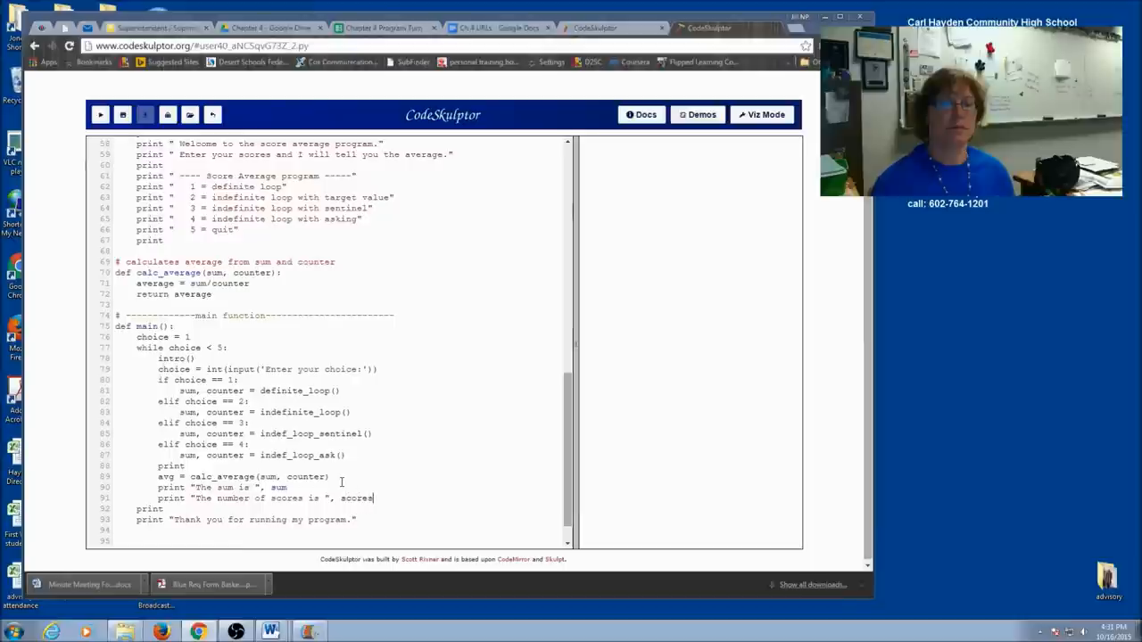
pyautogui.write('counter')
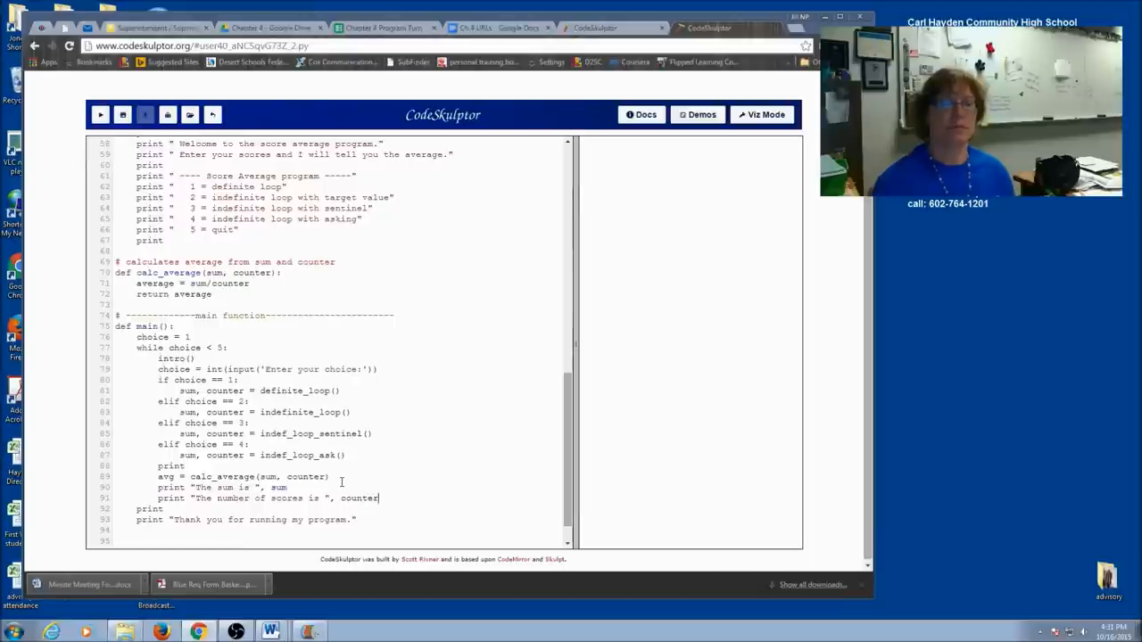
# Print "The average of the scores is ", avg on a new line.
pyautogui.press('Enter')
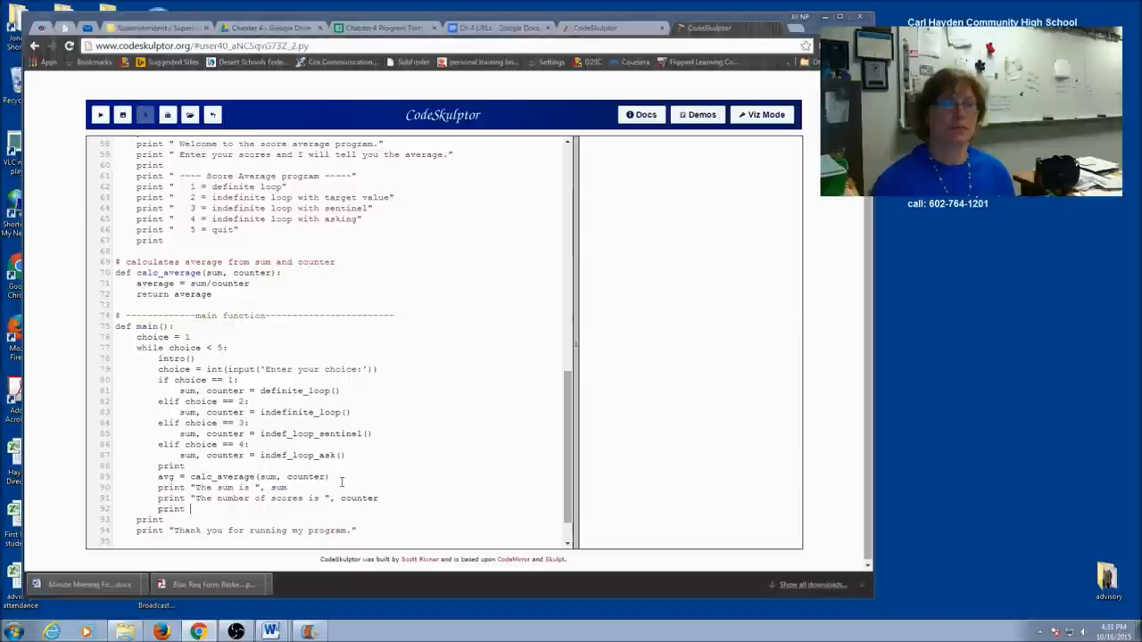
pyautogui.write('"The average of the scores is ", a')
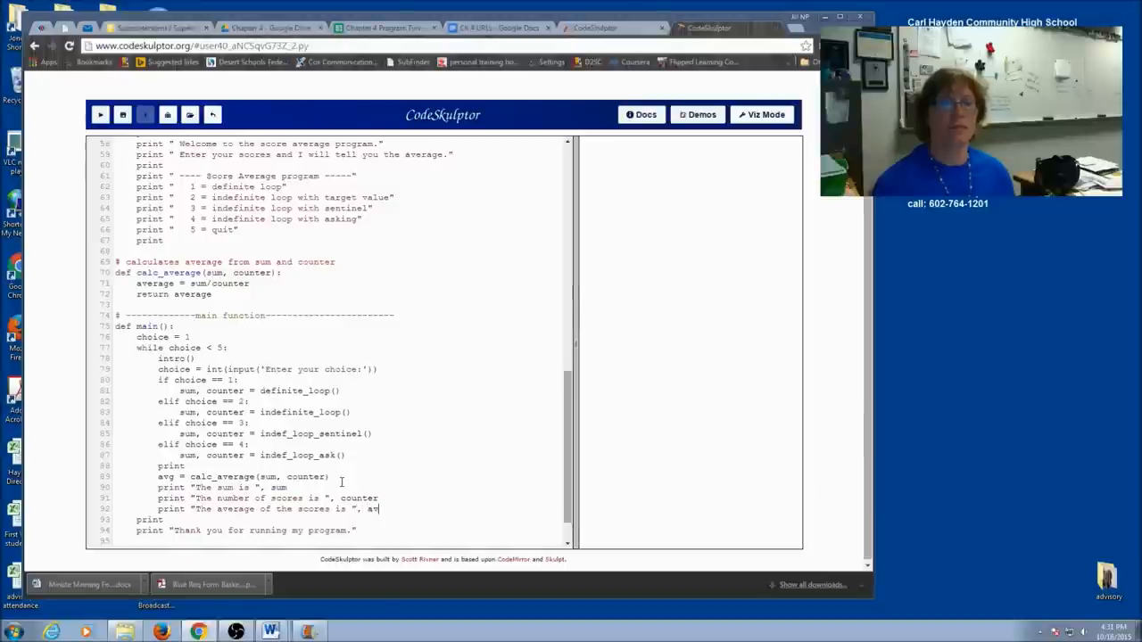
pyautogui.write('vg')
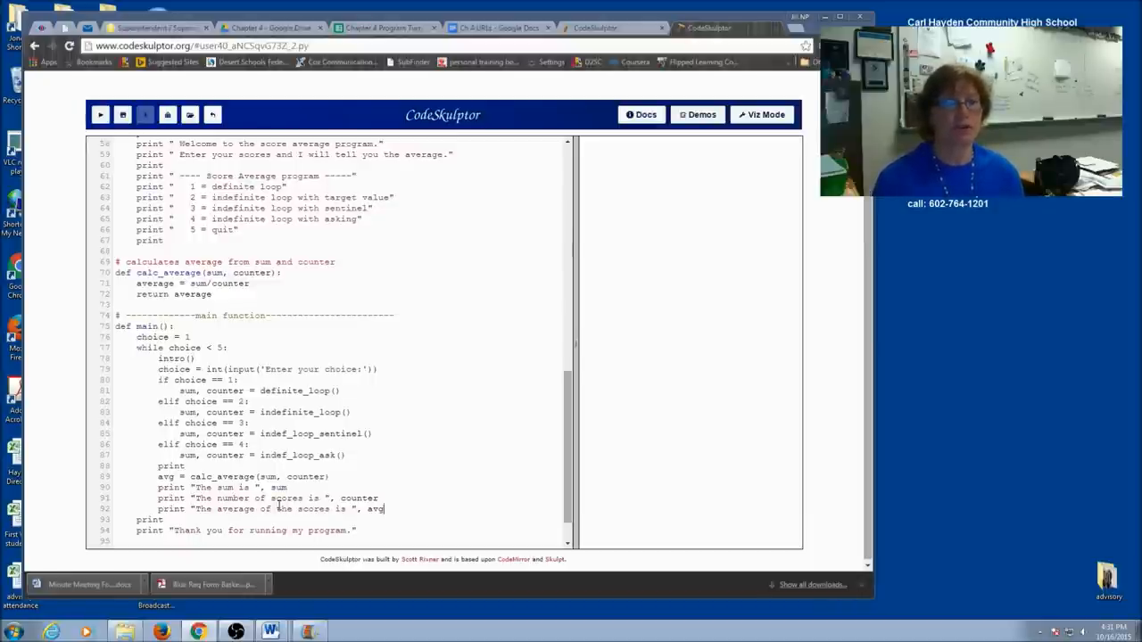
# Run the program through menu choices and scores (e.g. 2) until it prints results and the thank-you.
pyautogui.click(107, 116)
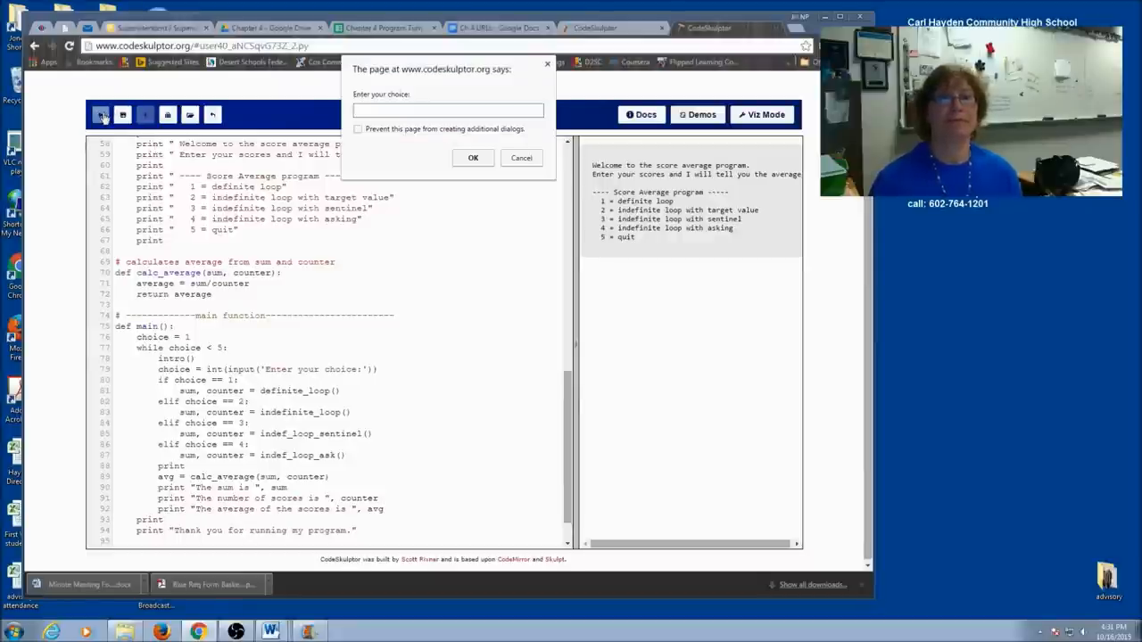
pyautogui.click(472, 157)
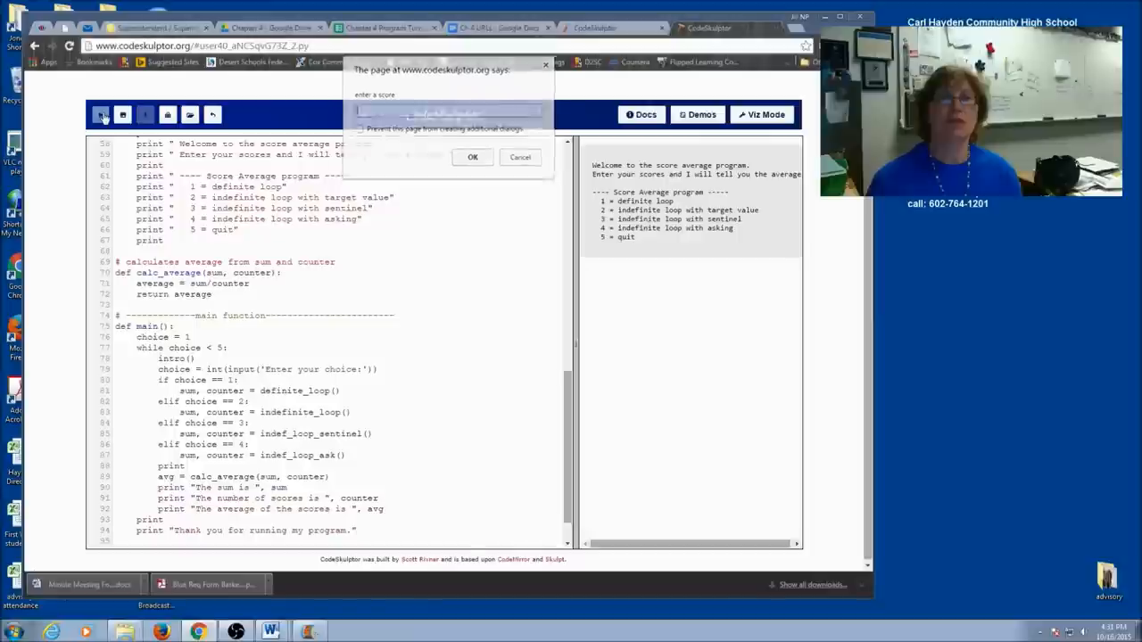
pyautogui.click(471, 157)
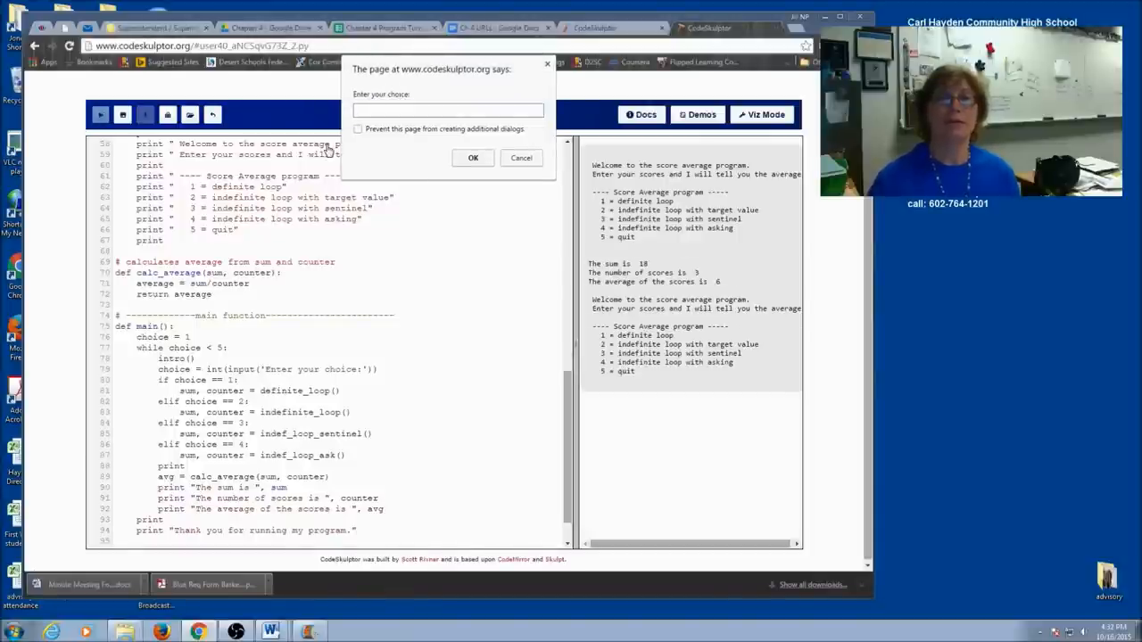
pyautogui.click(473, 157)
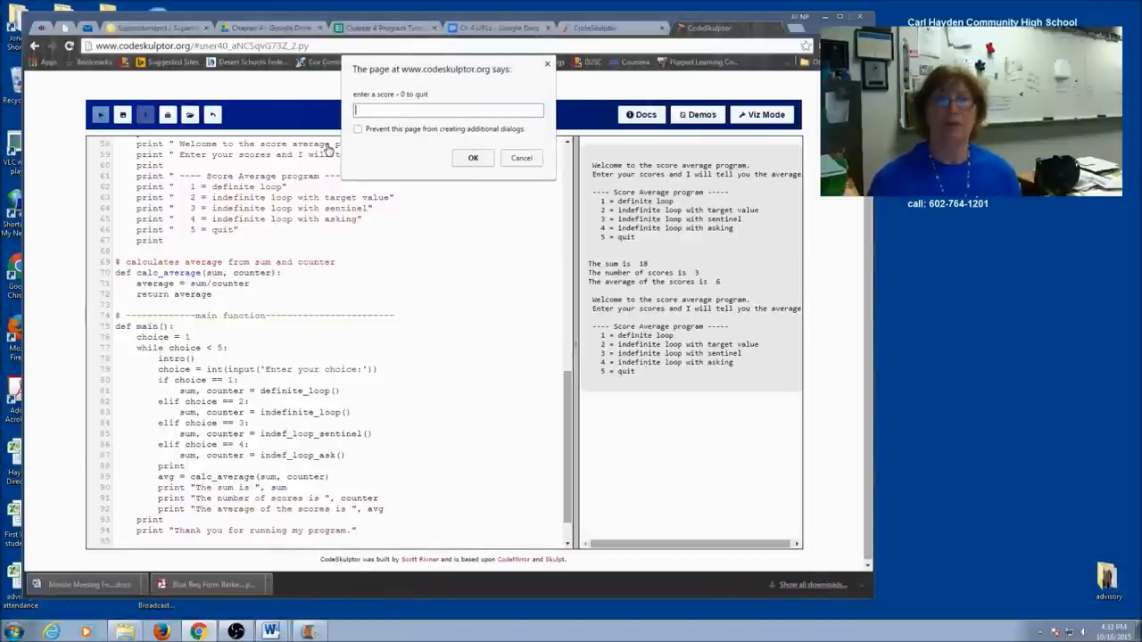
pyautogui.write('2')
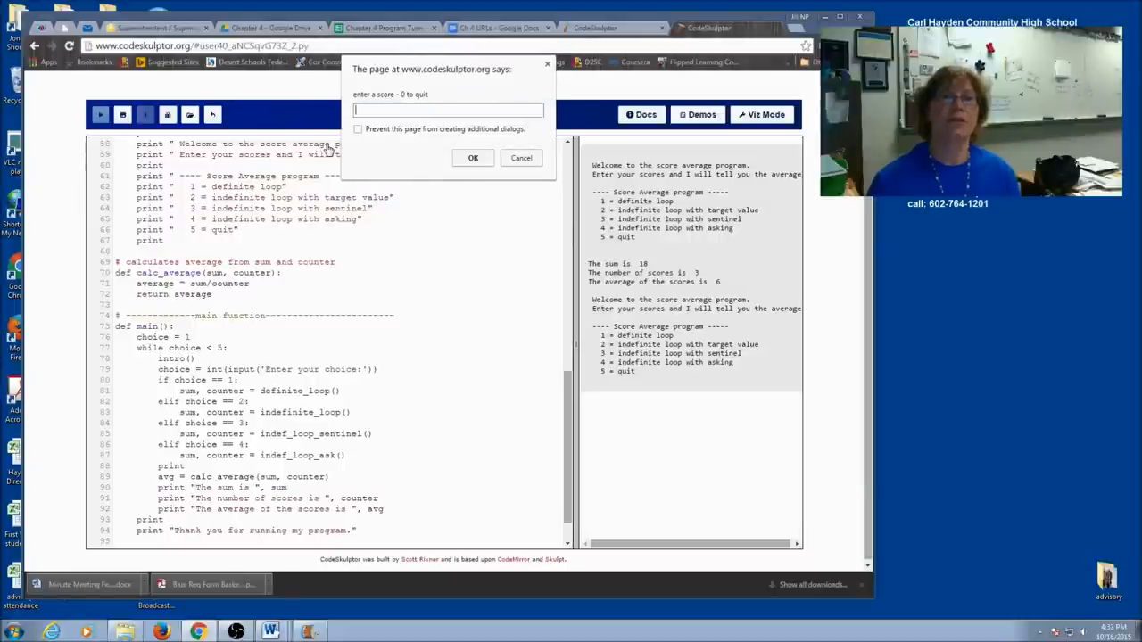
pyautogui.click(472, 157)
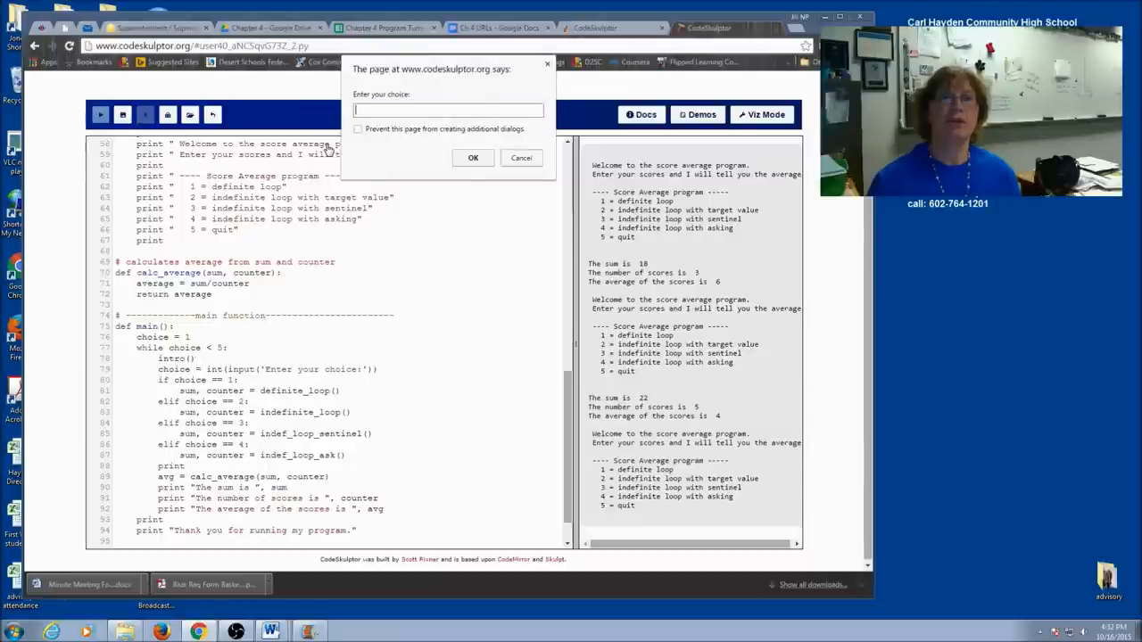
pyautogui.click(472, 157)
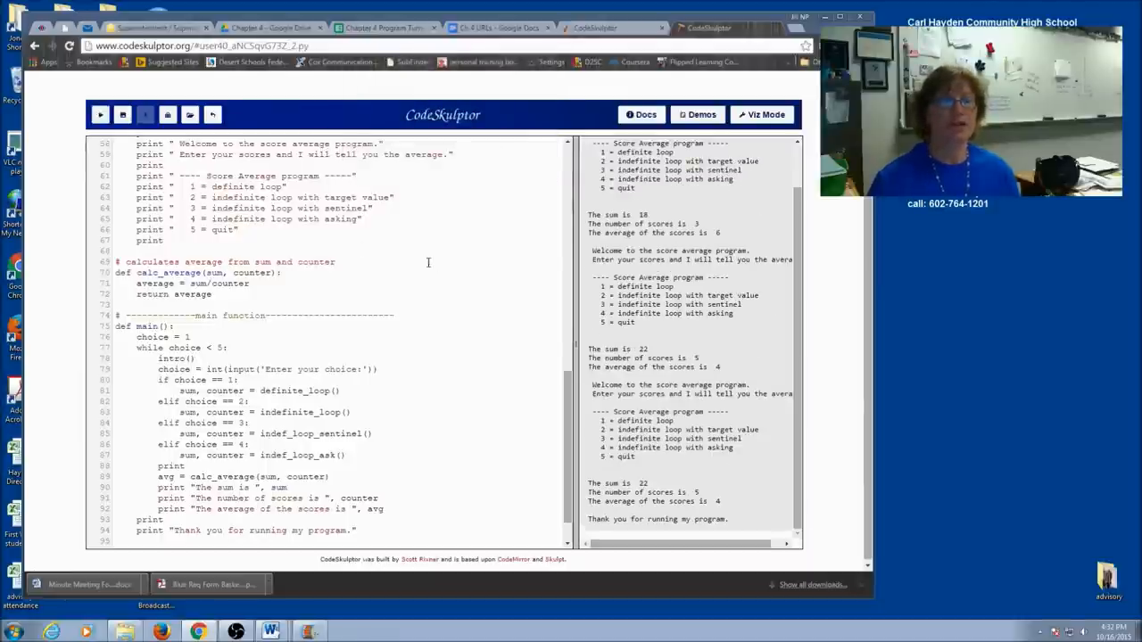
pyautogui.scroll(-3)
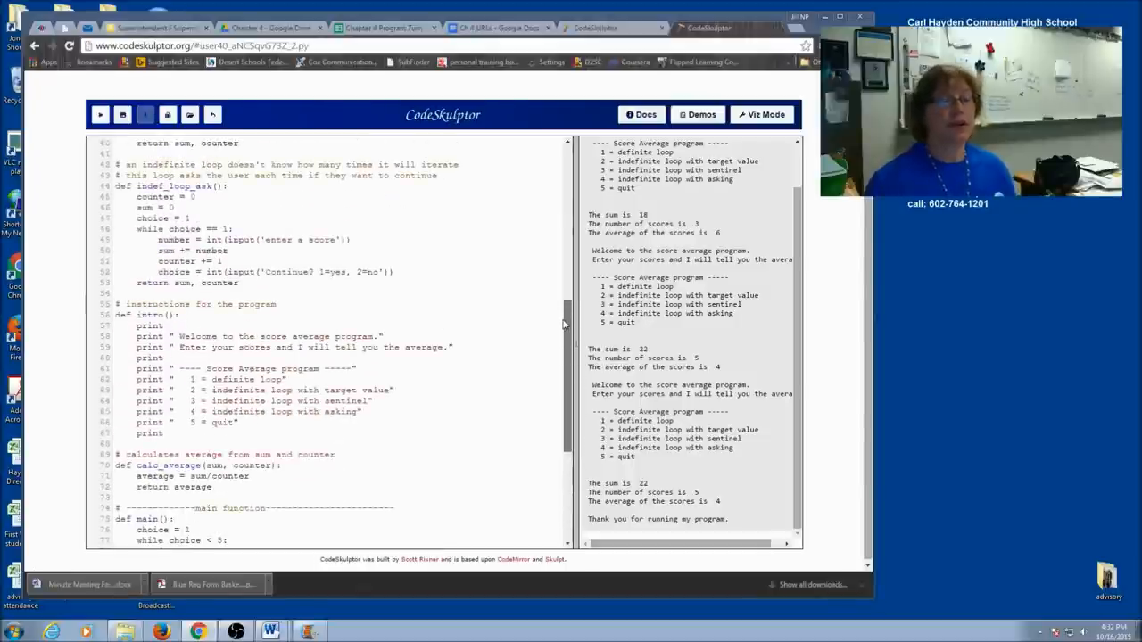
pyautogui.scroll(-3)
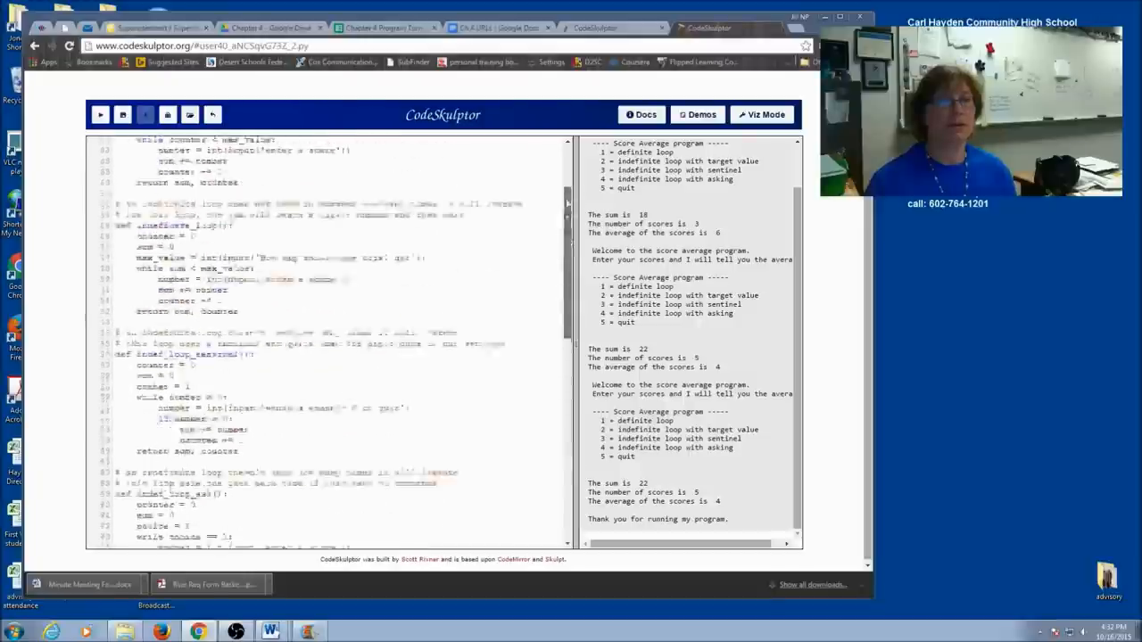
pyautogui.scroll(-3)
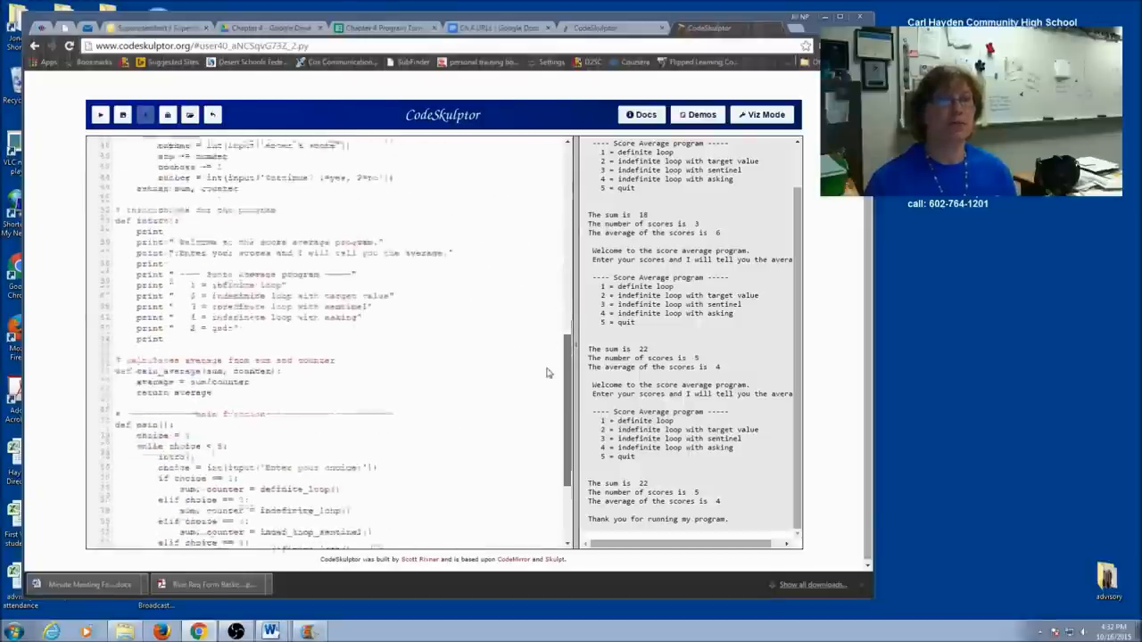
pyautogui.scroll(-3)
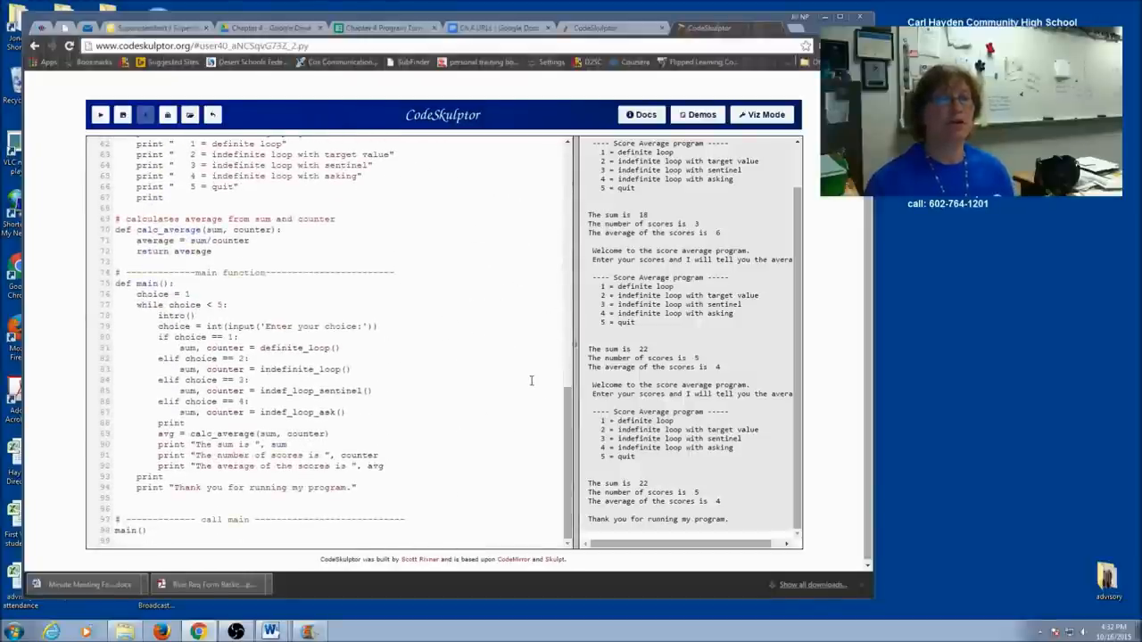